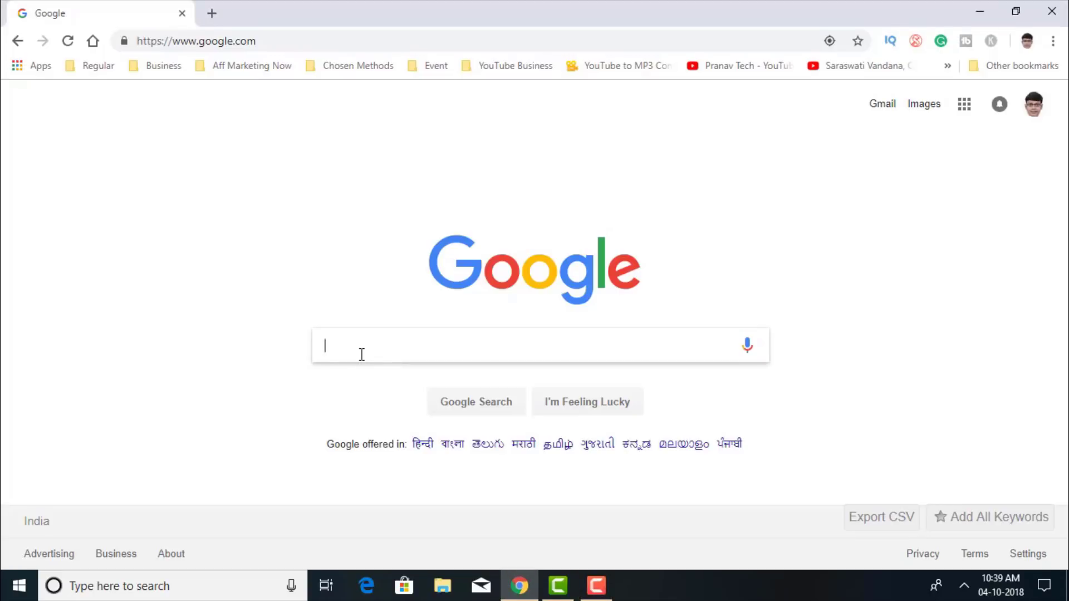
- Search Google for fiverr and go to the fiverr.com result
text(fiverr)
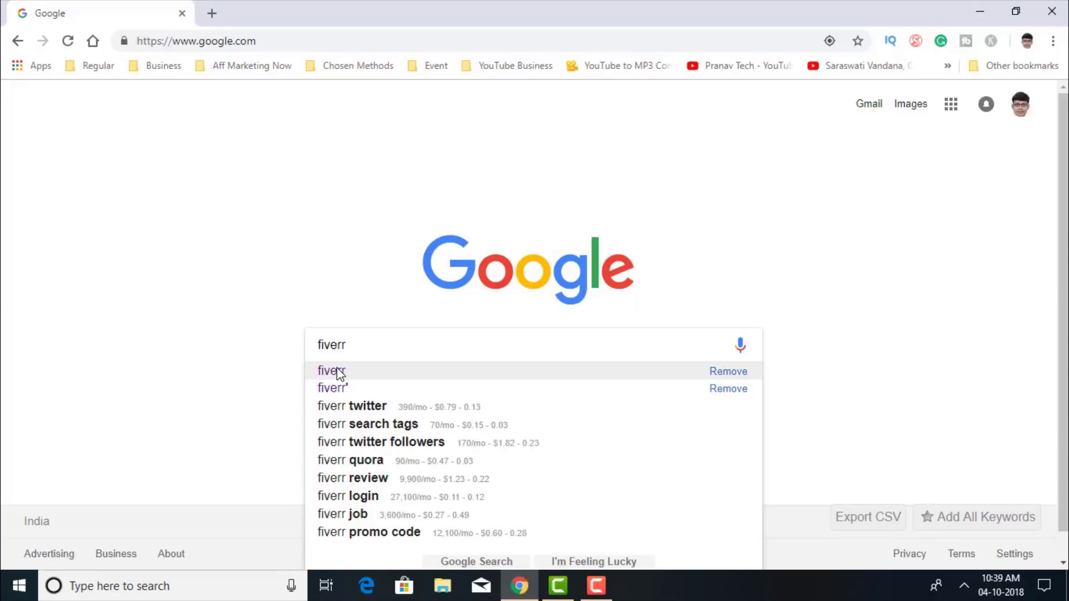
click(330, 371)
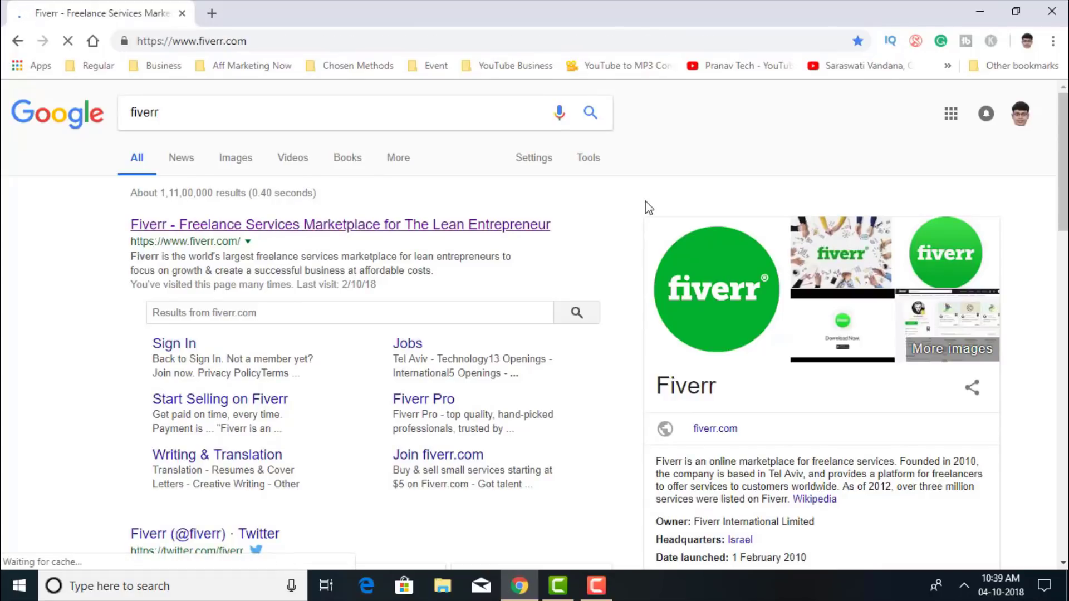
click(340, 223)
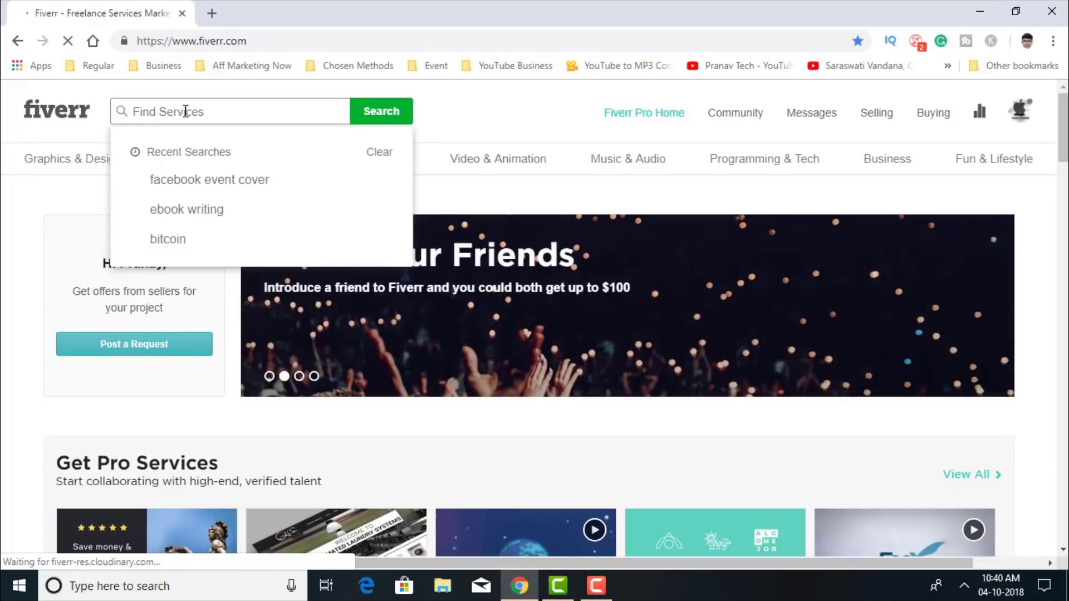
- Search Fiverr for 'logo designing' gigs
text(log)
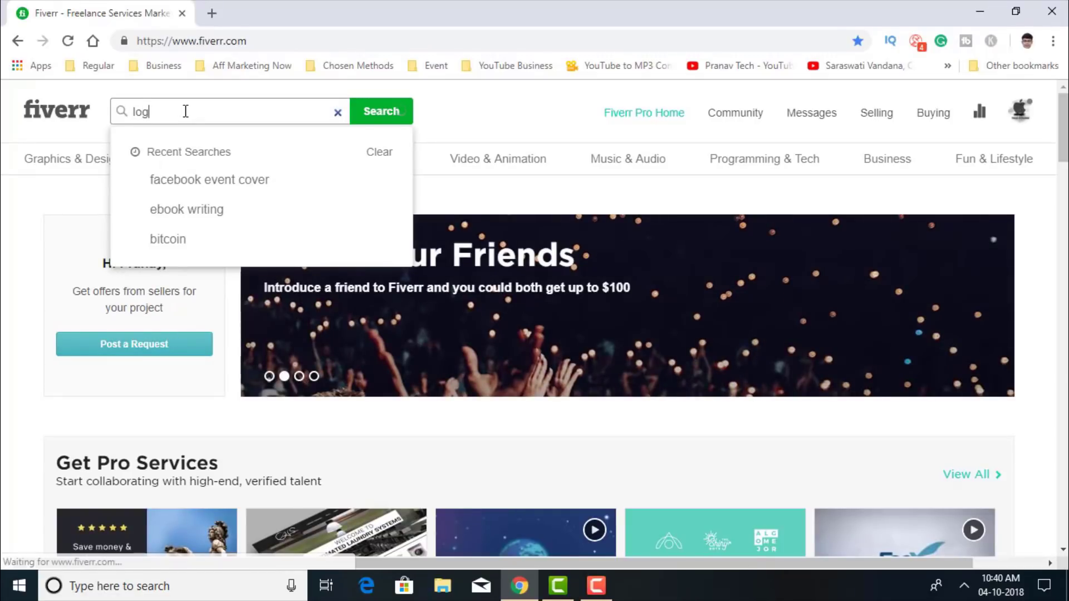
text(o)
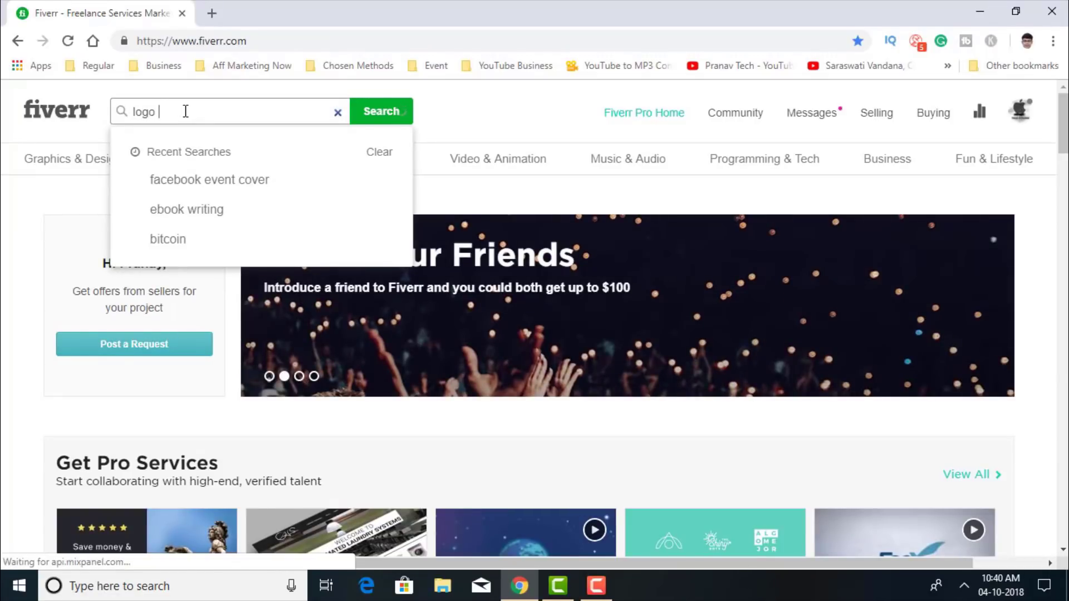
text(desi)
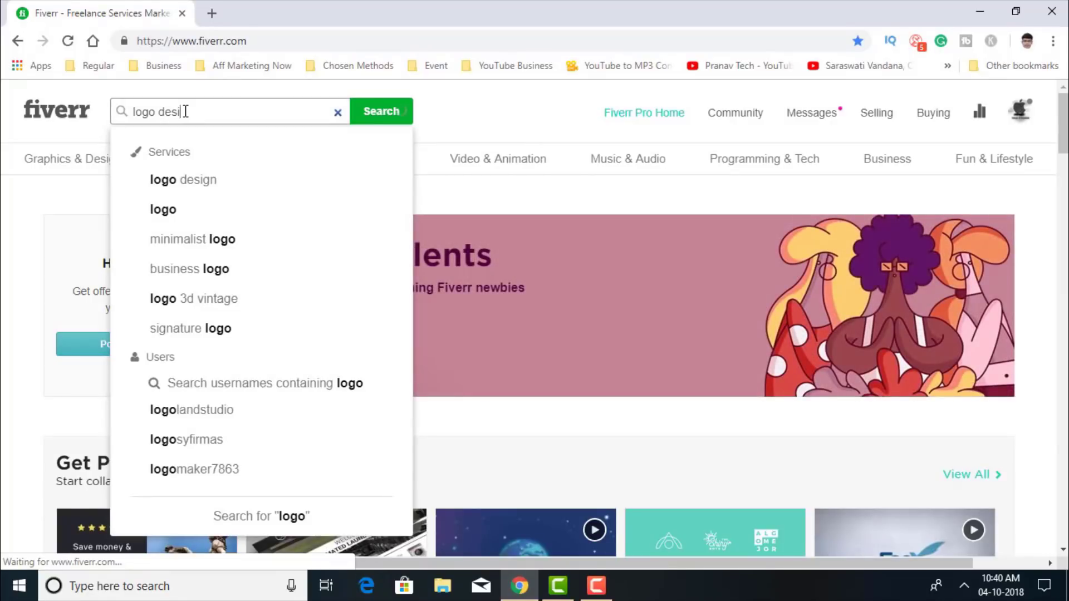
text(gning)
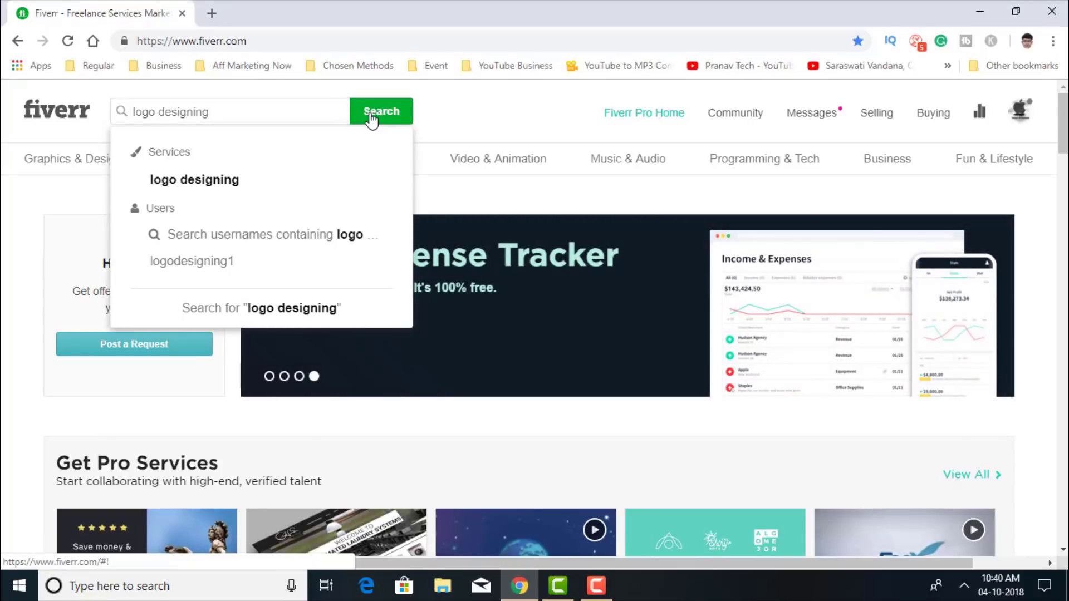
click(380, 112)
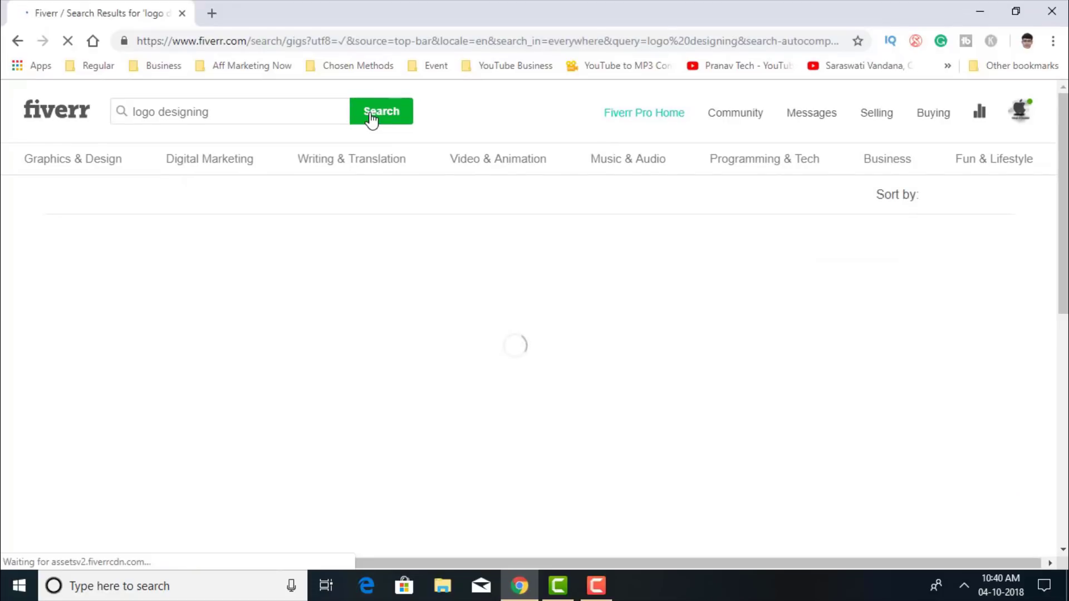
mouse_move(628, 160)
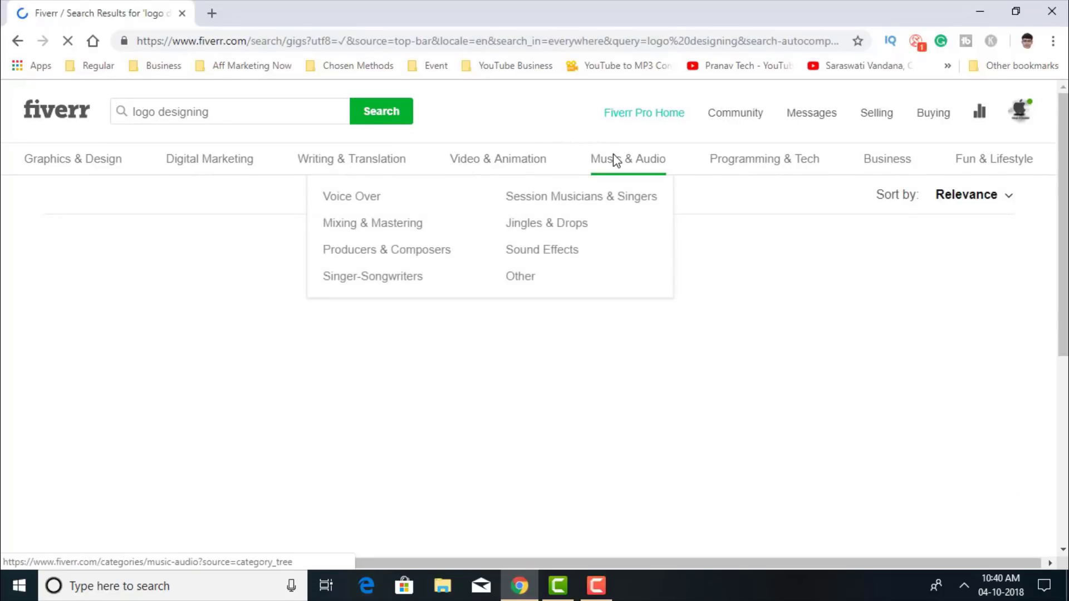
mouse_move(524, 116)
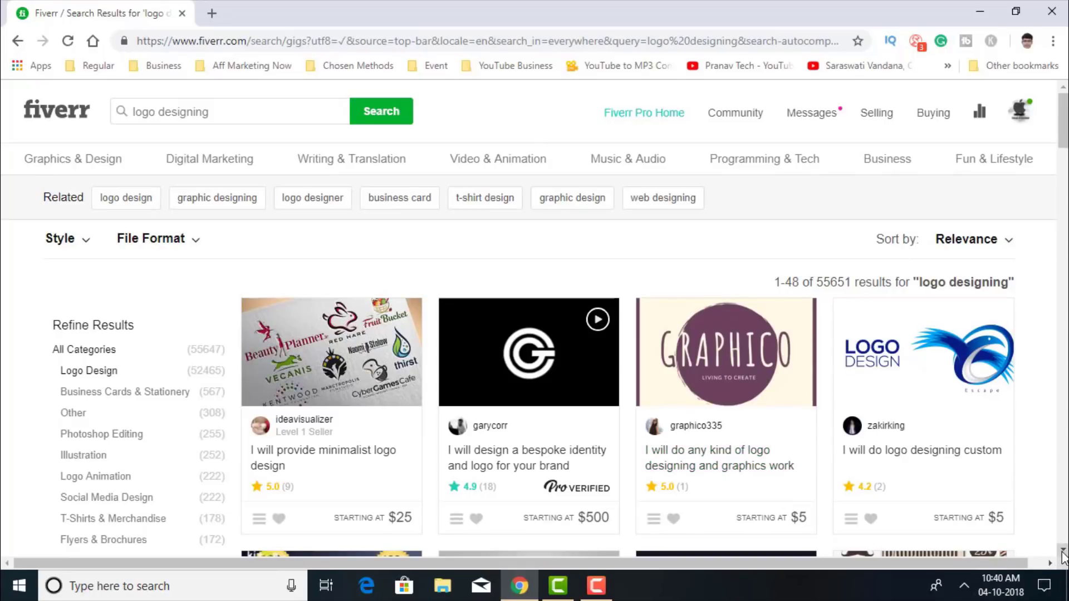
- Scroll through the logo designing gig results toward the custom logo identity gig
scroll(down, 3)
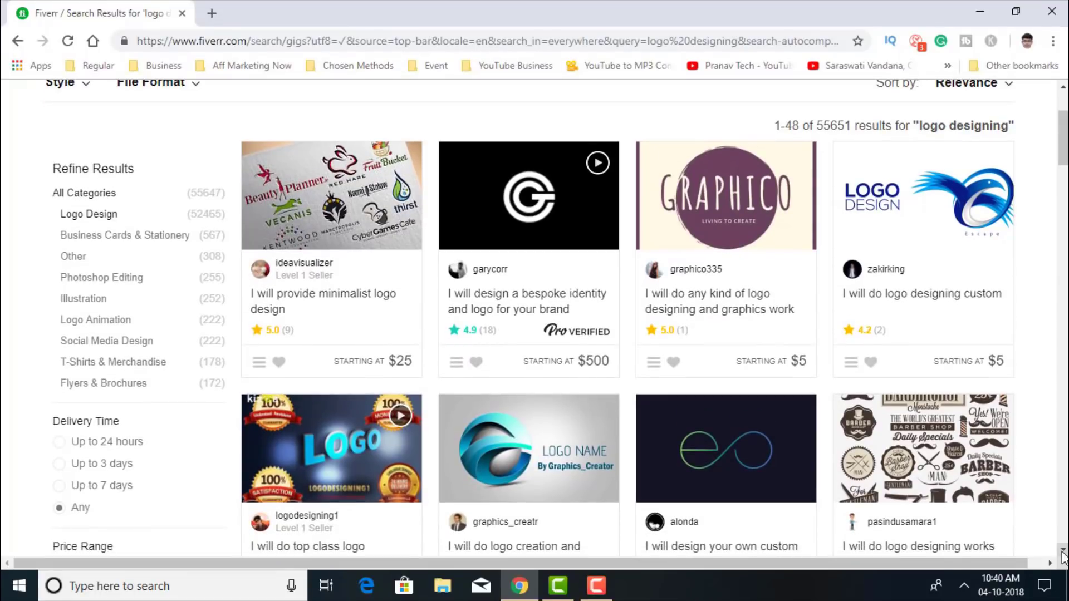
mouse_move(610, 377)
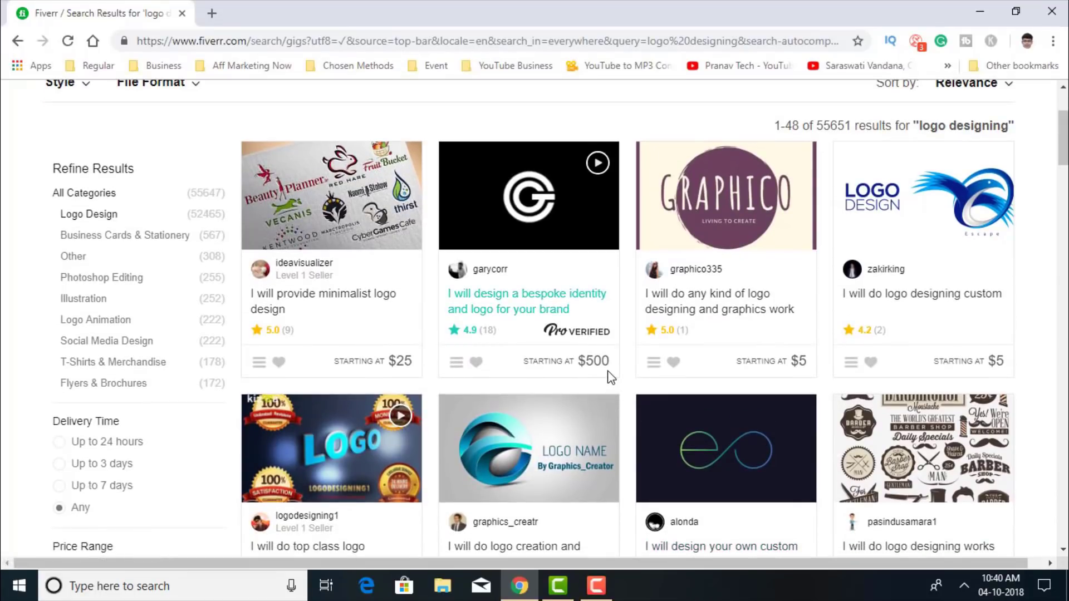
mouse_move(388, 334)
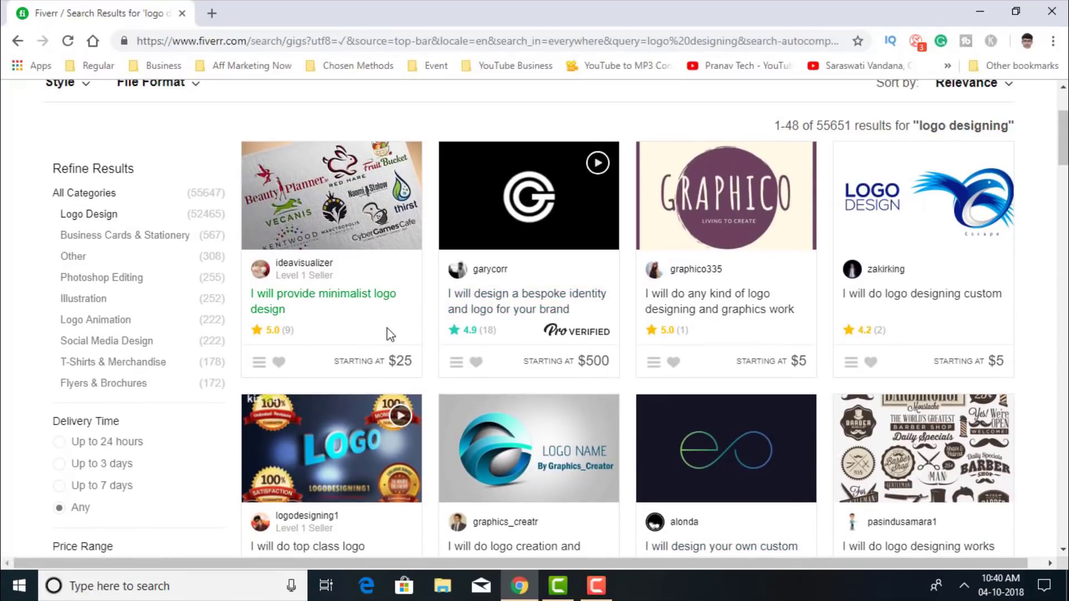
mouse_move(781, 361)
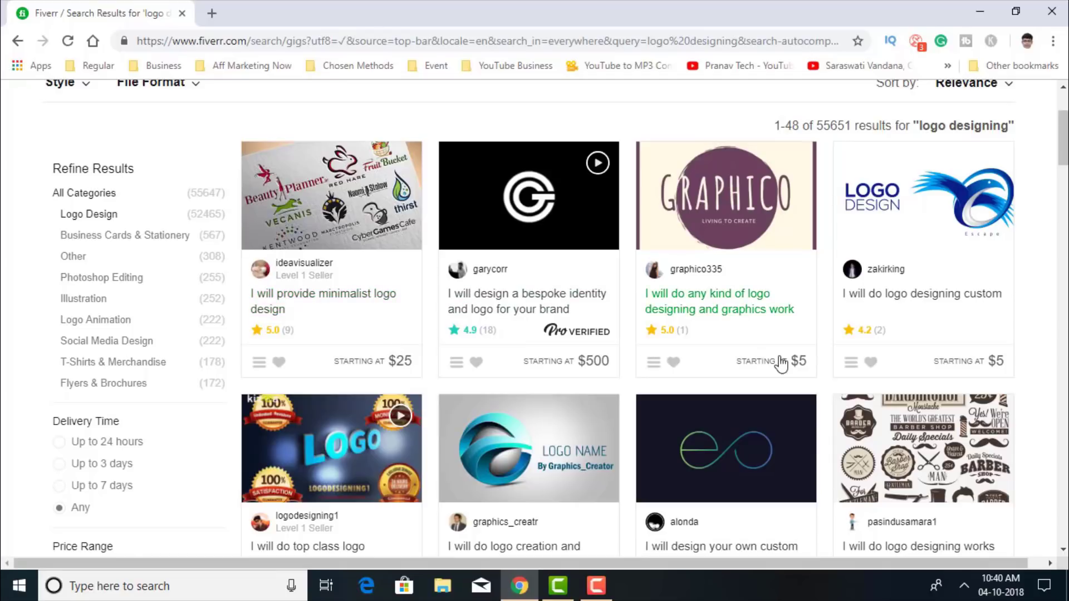
mouse_move(805, 376)
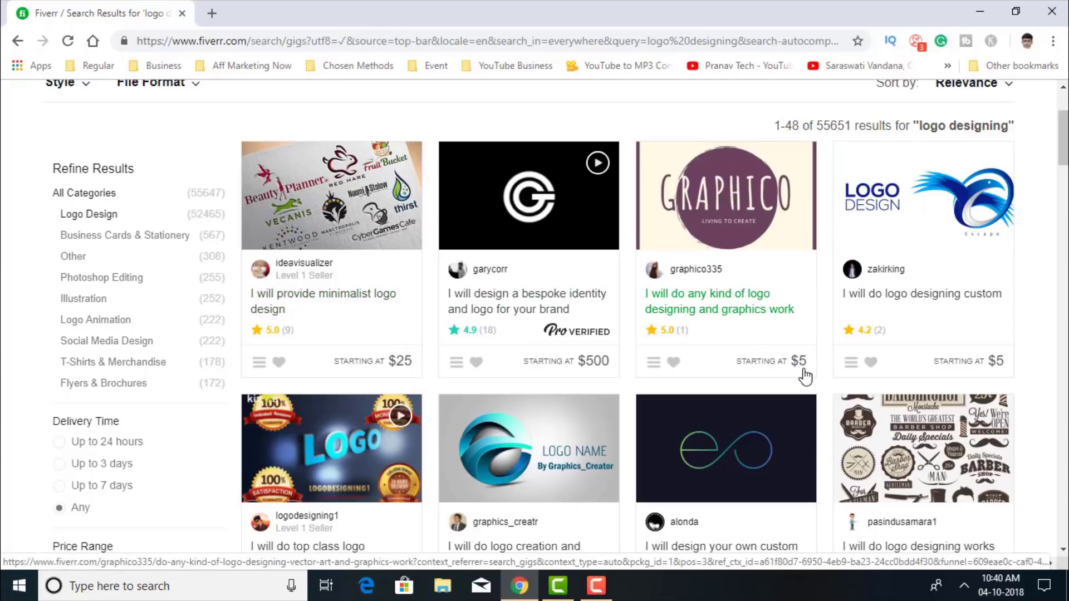
mouse_move(1061, 554)
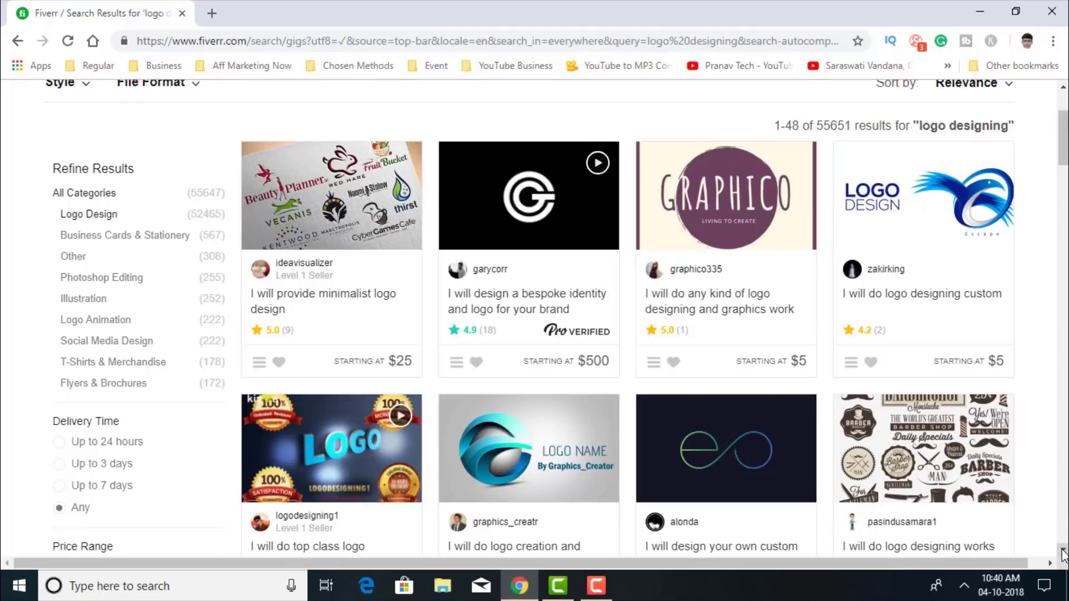
scroll(down, 3)
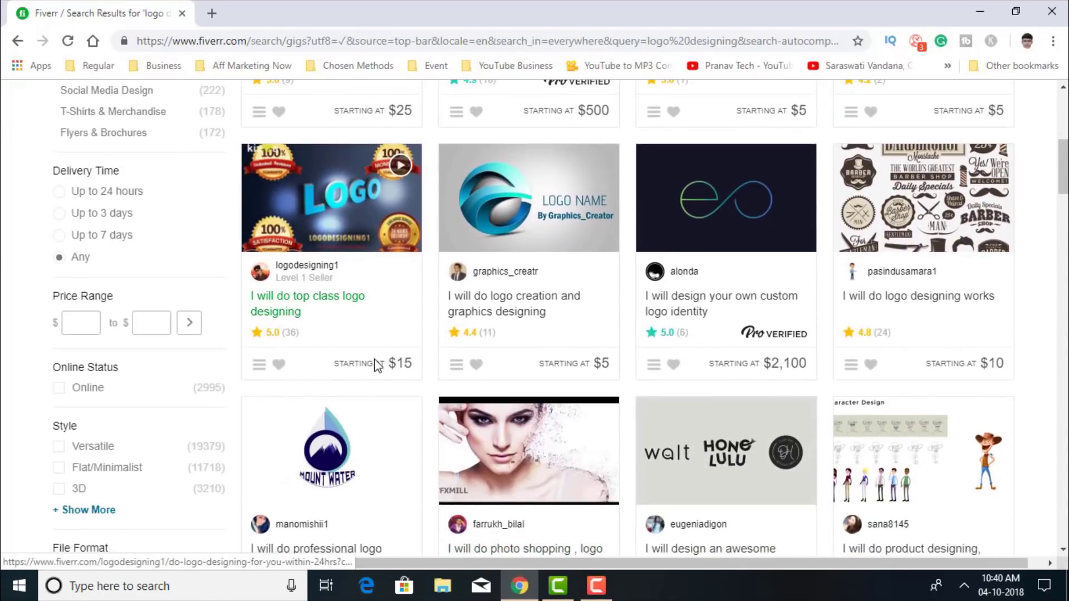
mouse_move(773, 372)
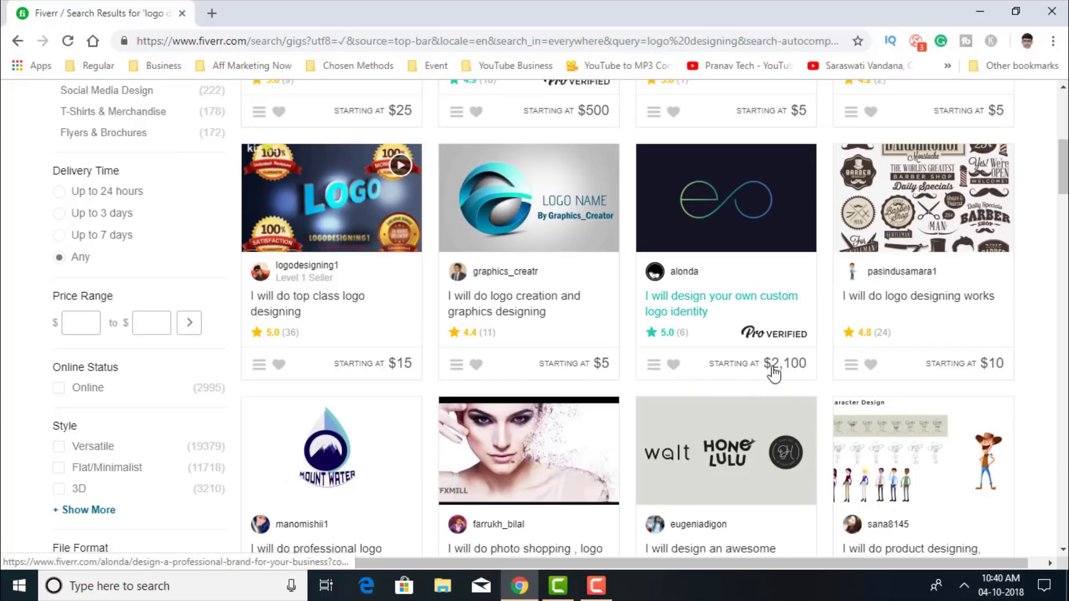
mouse_move(778, 379)
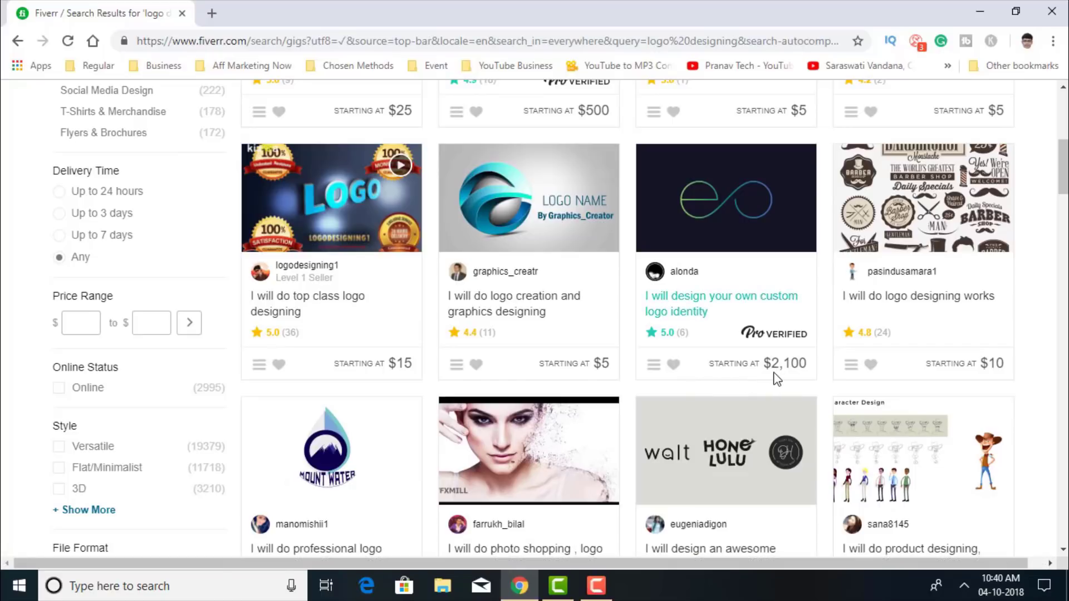
mouse_move(772, 381)
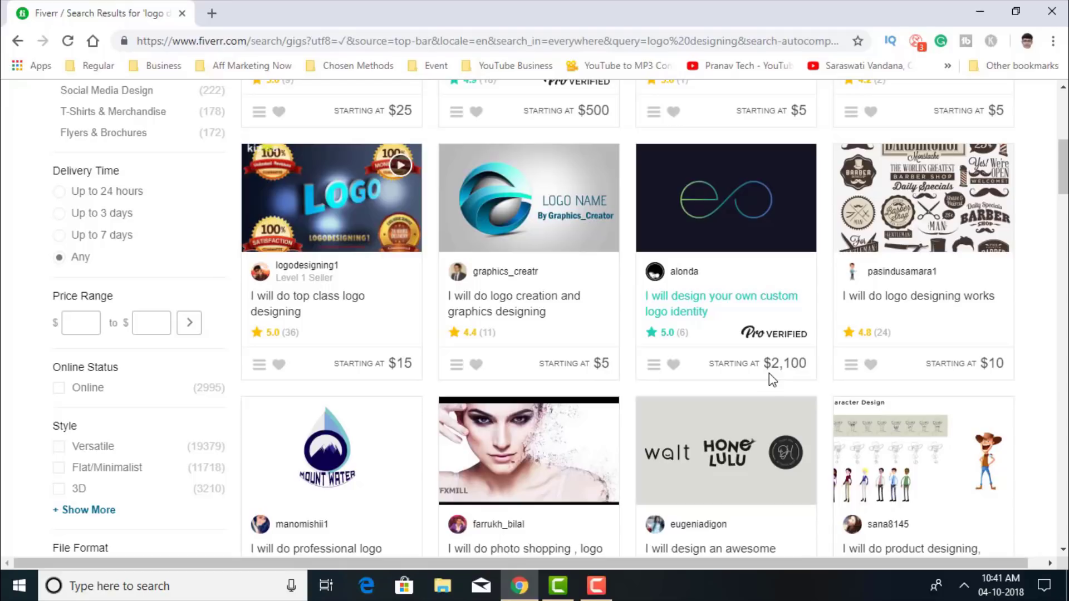
mouse_move(674, 334)
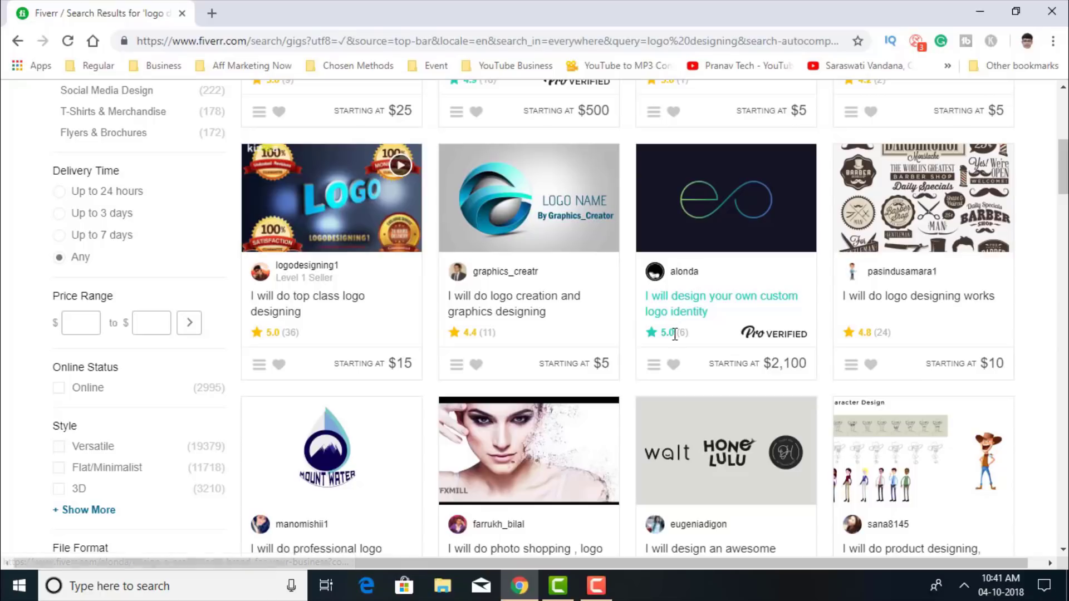
mouse_move(678, 312)
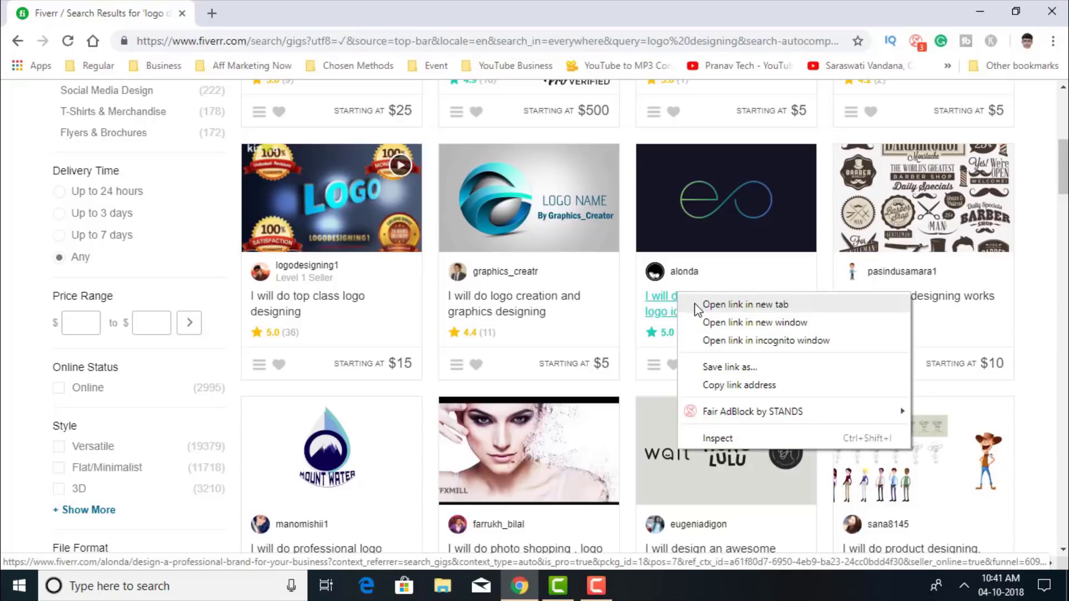
click(745, 305)
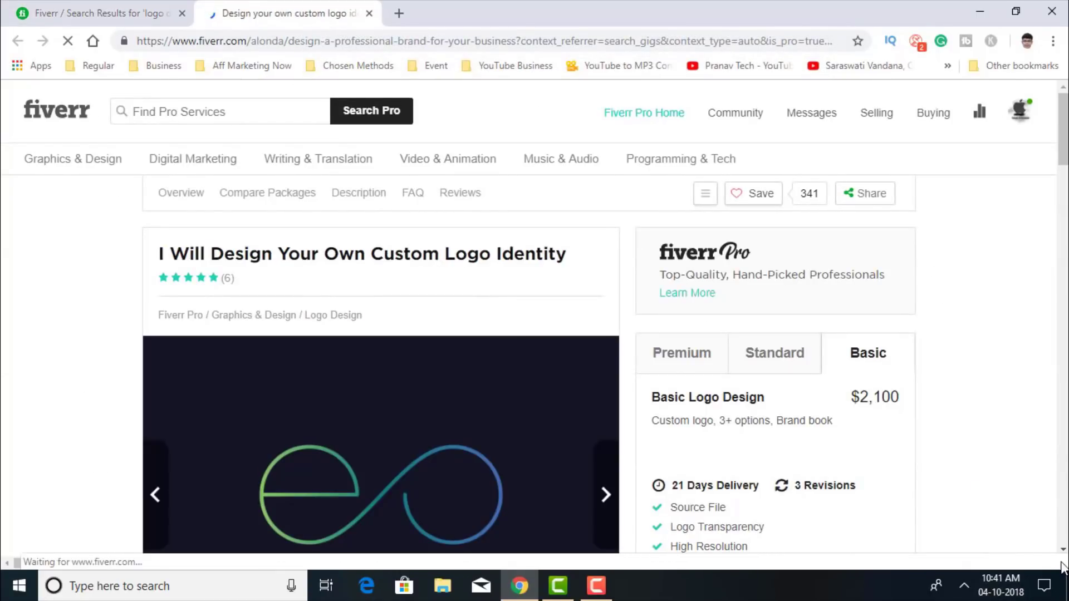
scroll(down, 3)
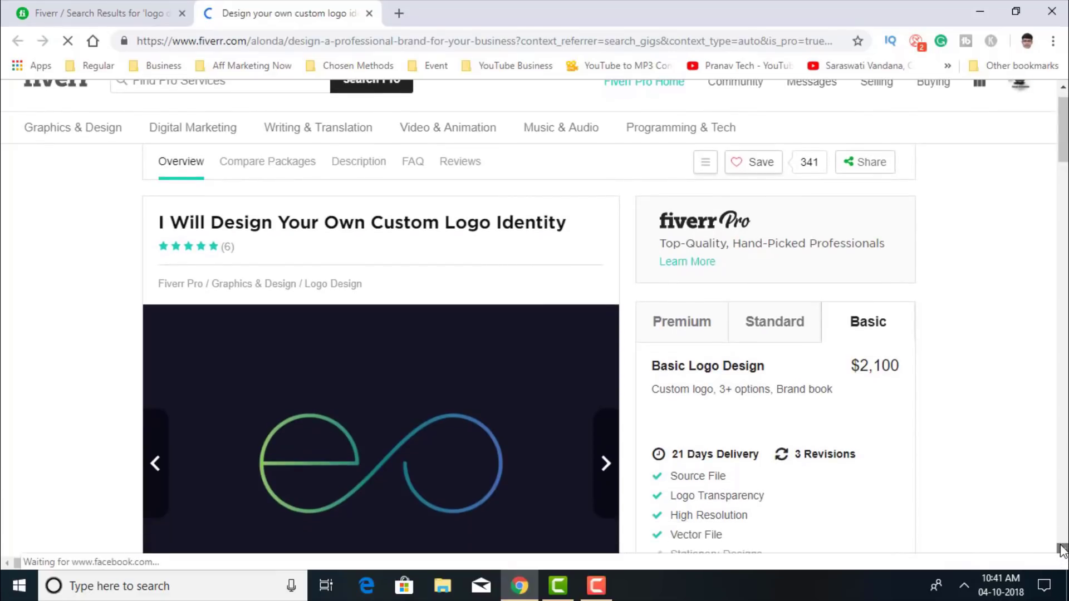
scroll(down, 3)
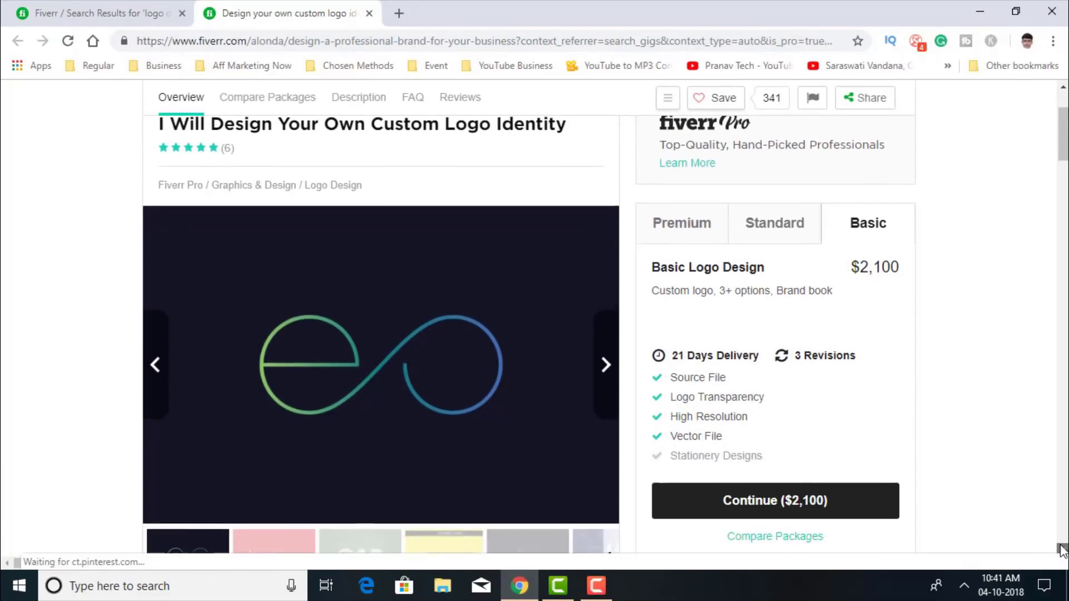
scroll(down, 3)
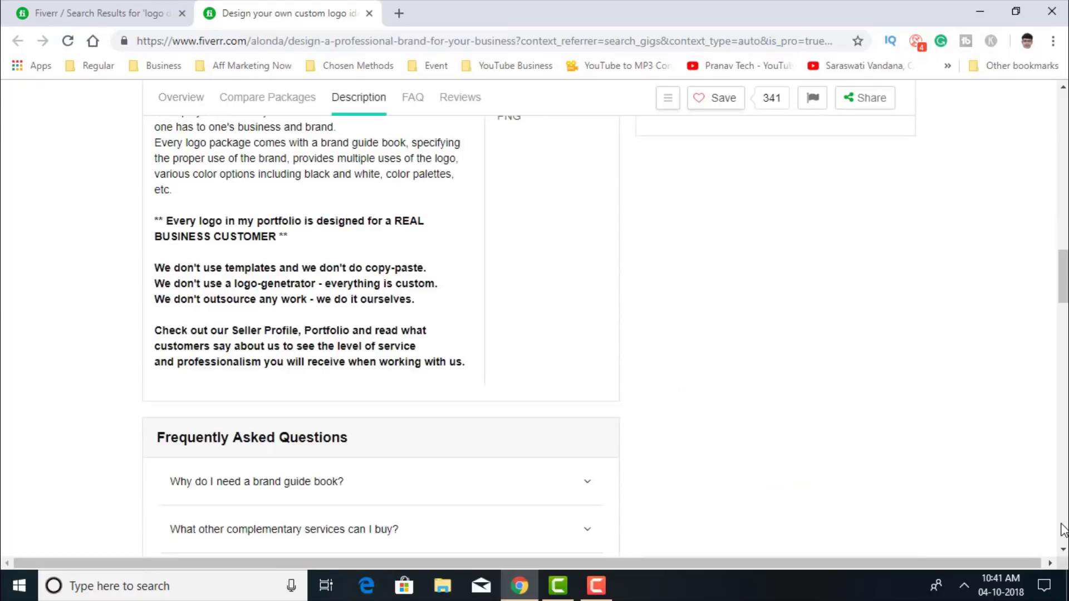
mouse_move(1060, 172)
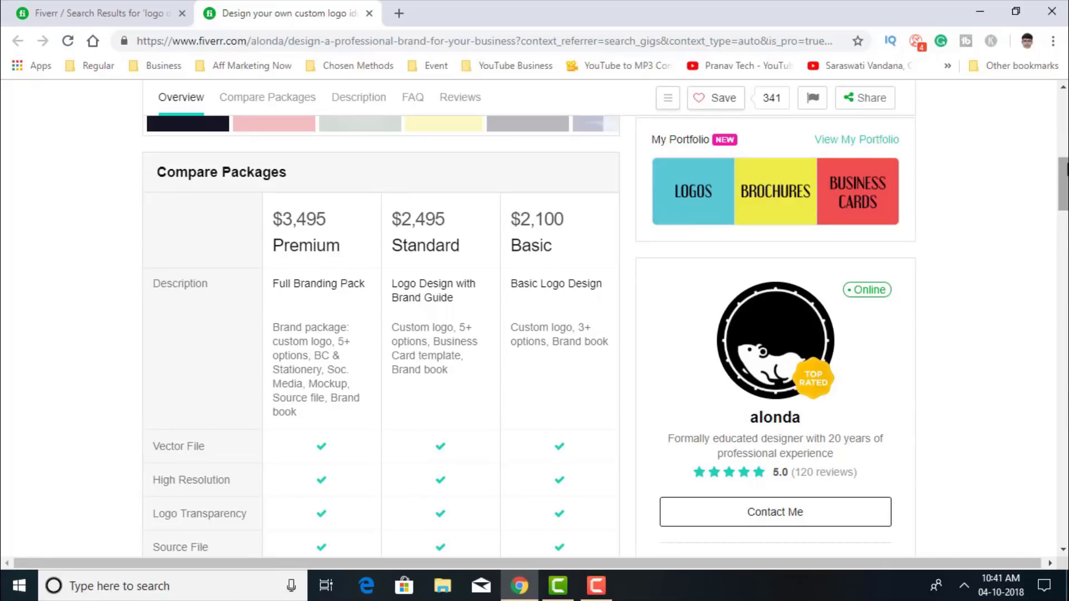
mouse_move(343, 84)
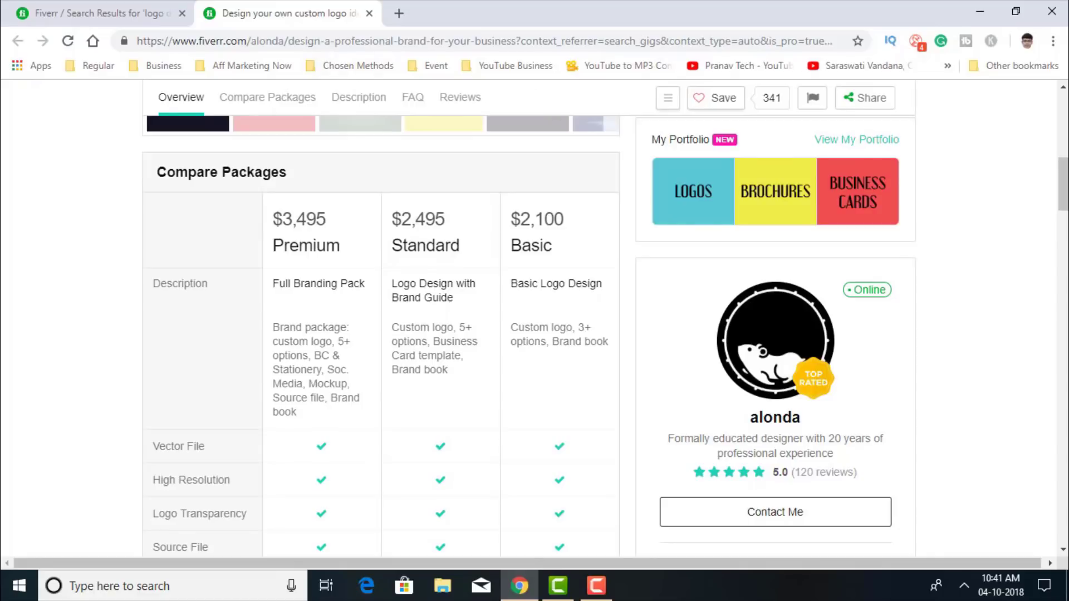
scroll(up, 3)
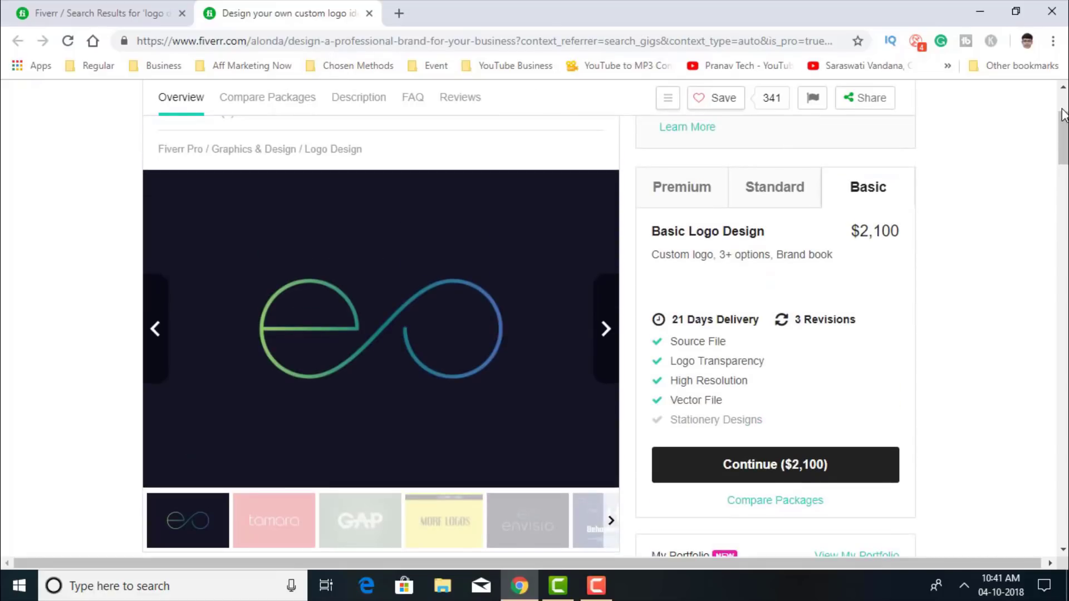
scroll(up, 3)
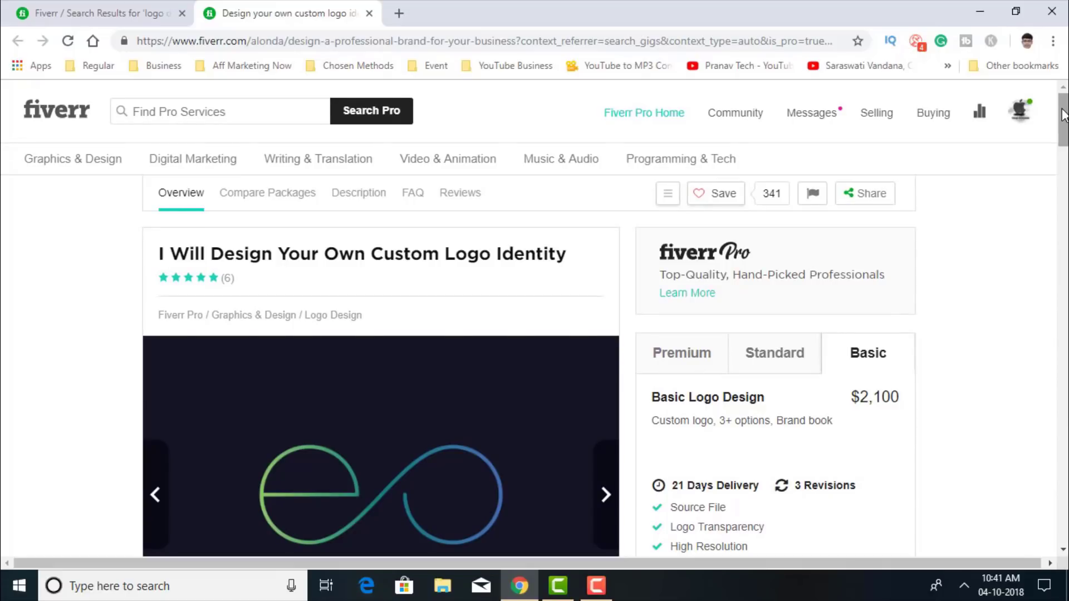
mouse_move(522, 92)
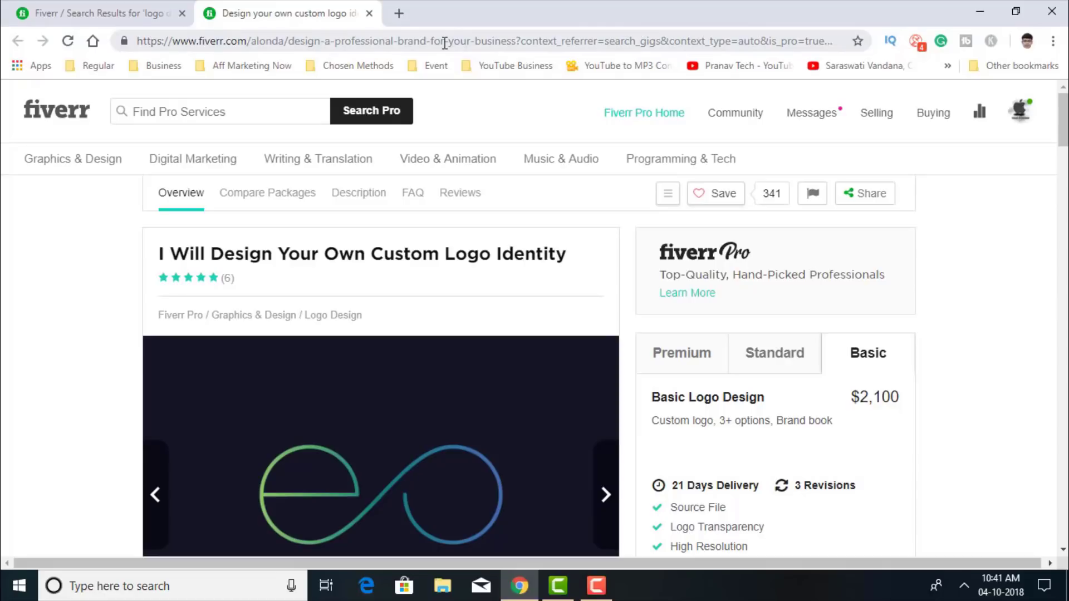
- Copy the gig page's URL from the address bar and go to the Google home page
click(444, 41)
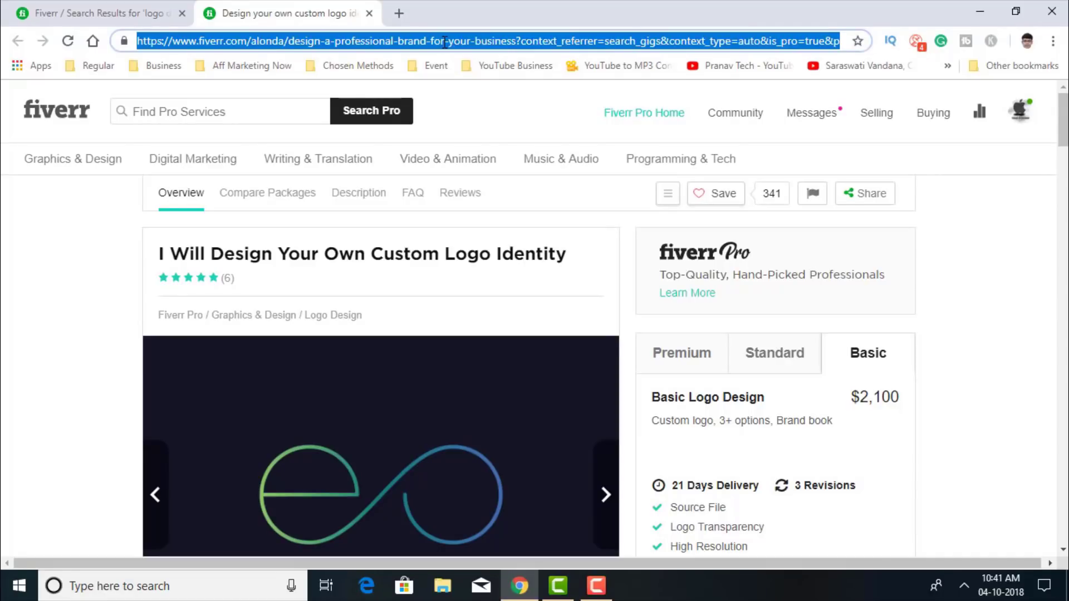
right_click(443, 42)
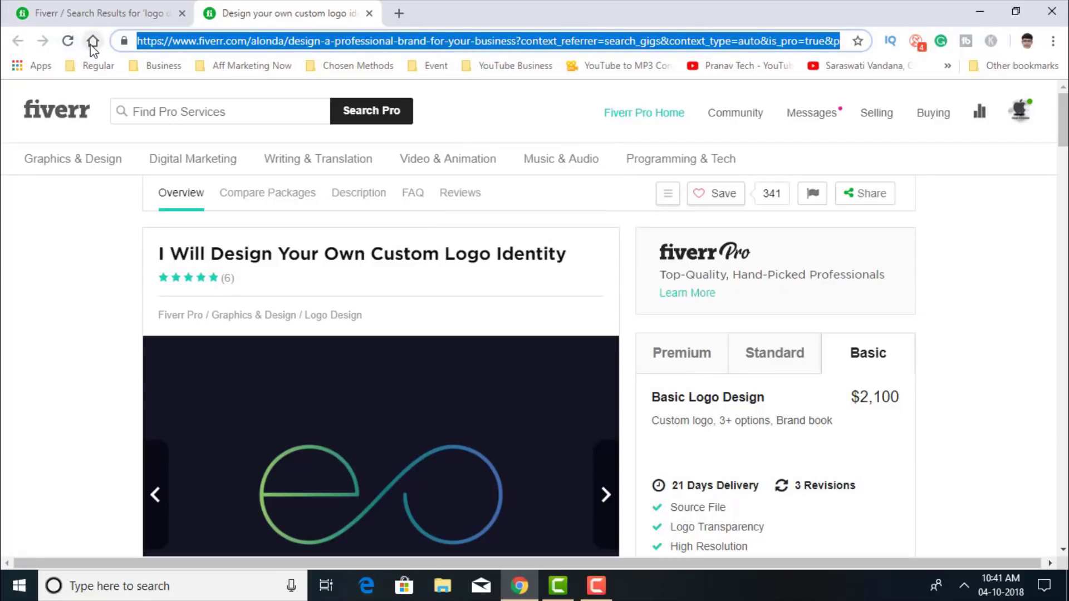
click(92, 42)
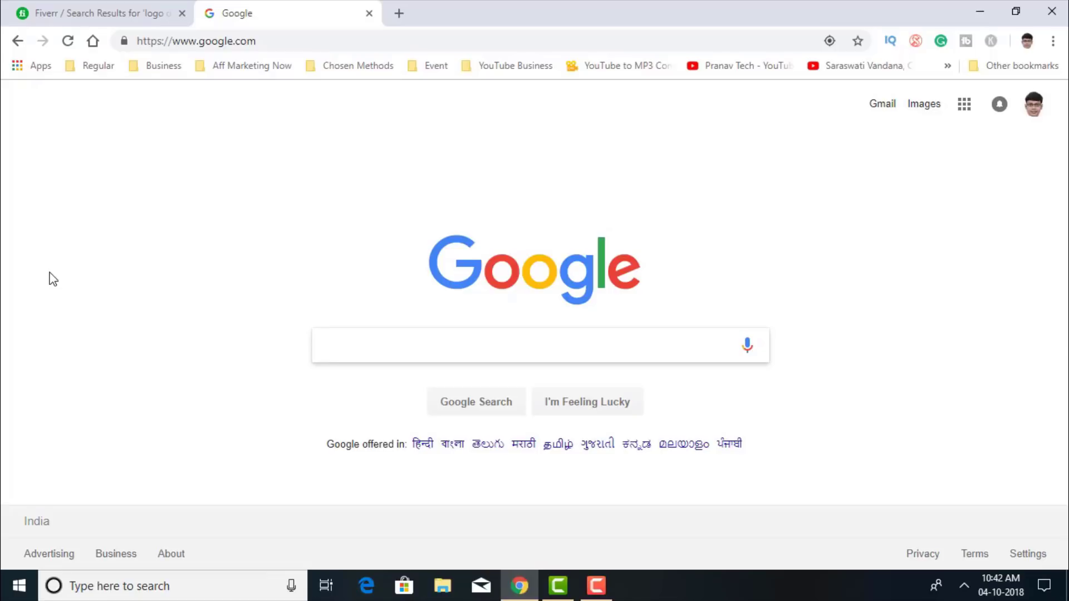
- Search Google for 'craigslist search engine' via the suggestion
click(532, 345)
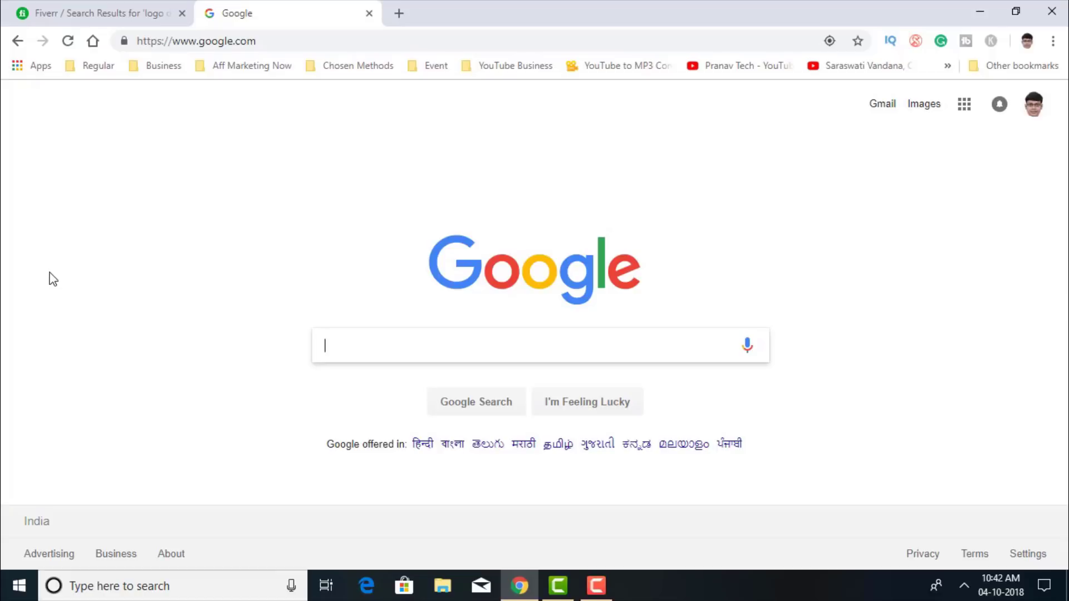
text(c)
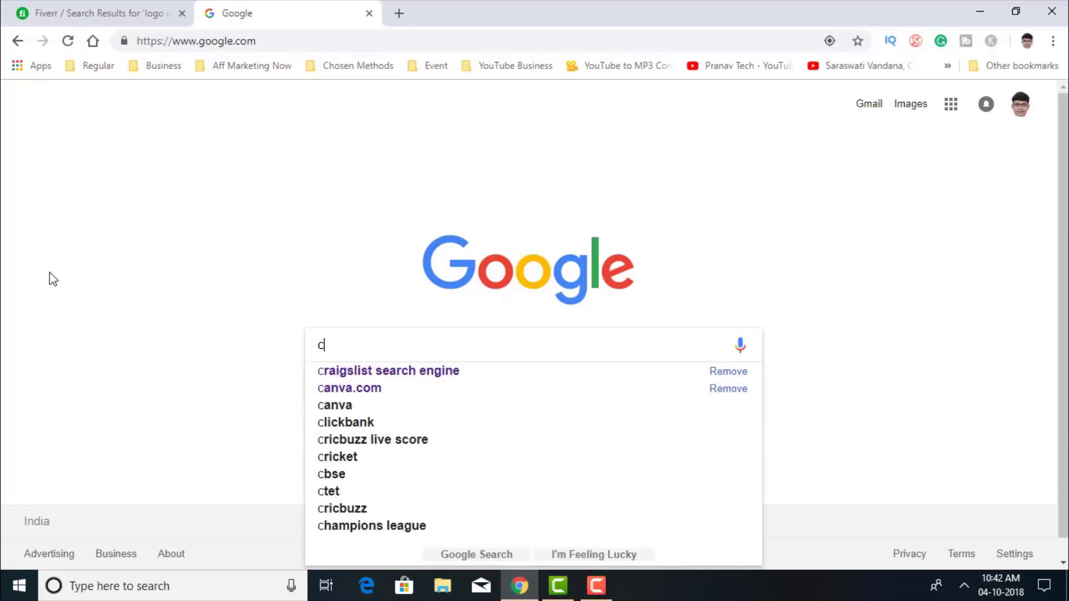
text(rai)
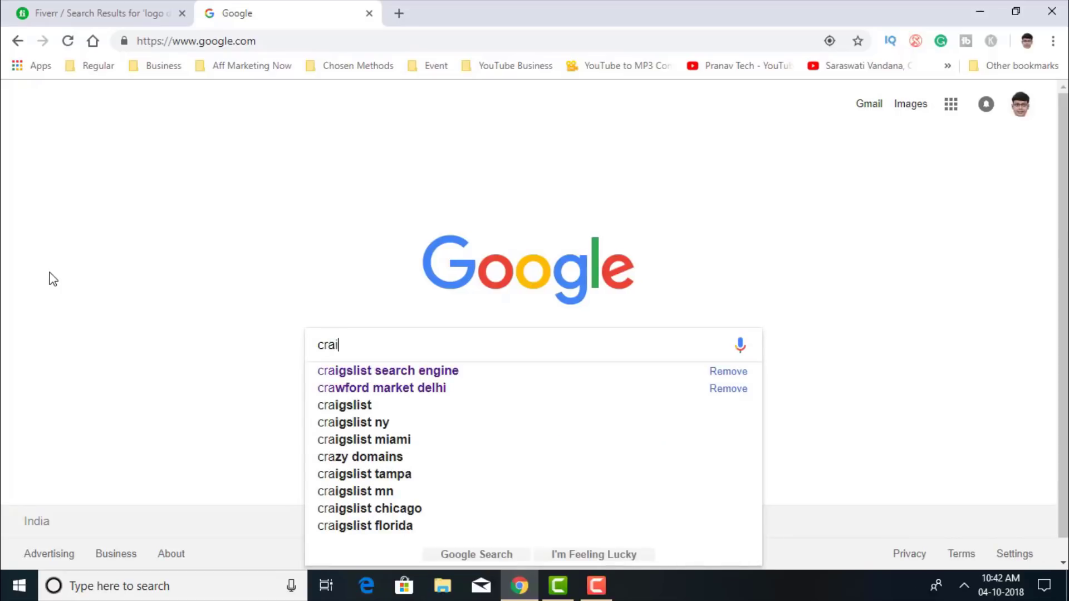
text(gs)
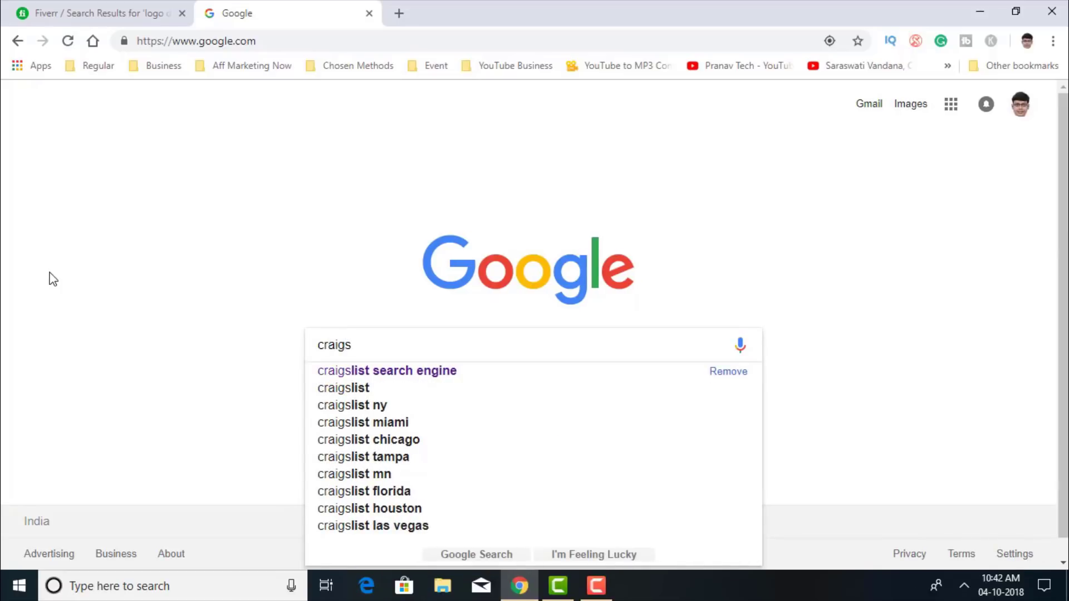
text(list)
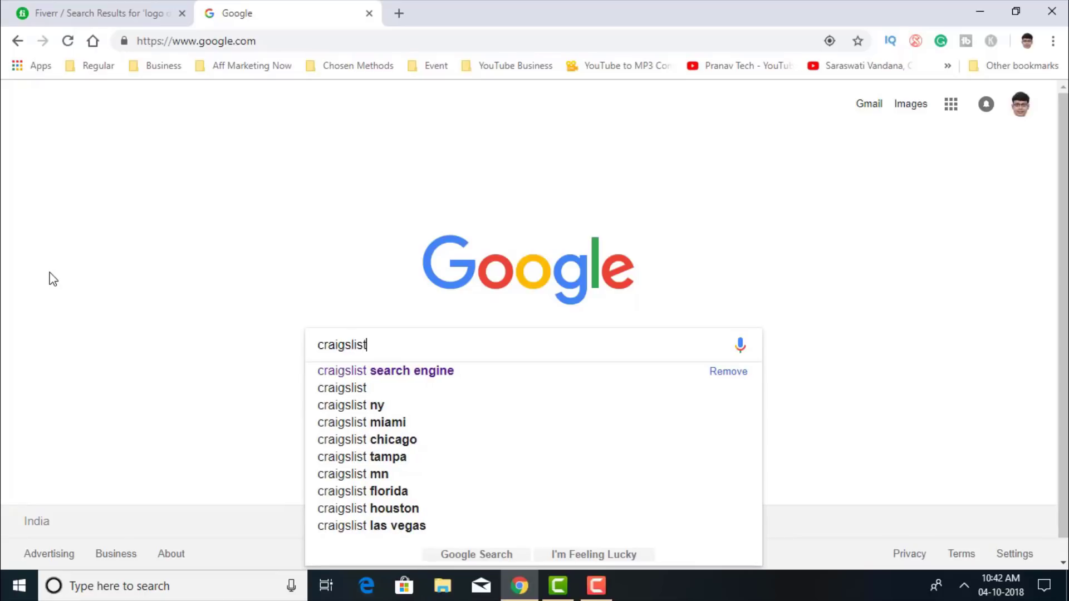
mouse_move(428, 380)
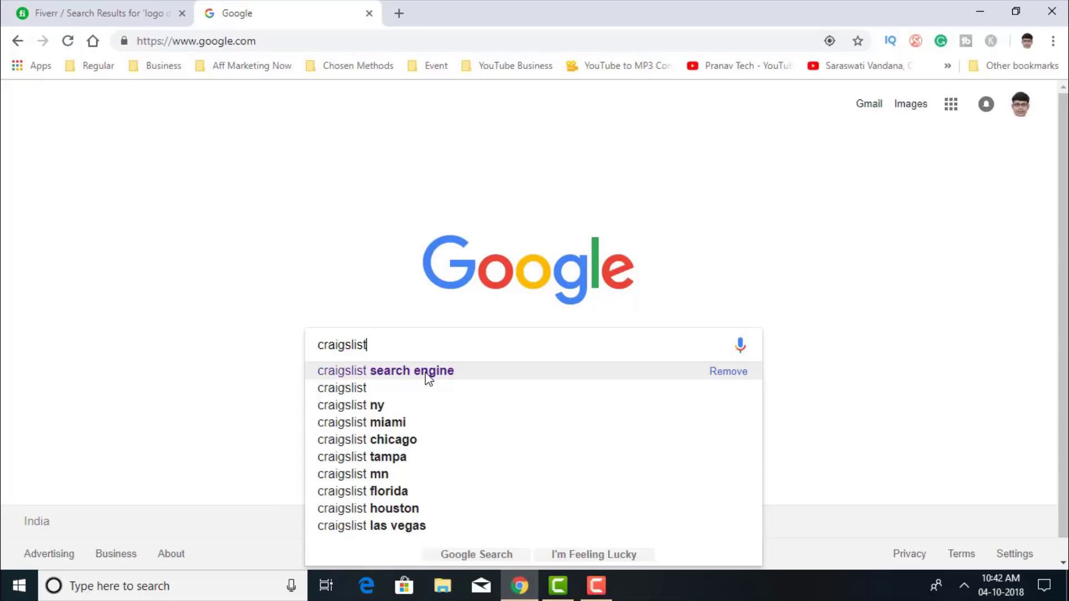
click(384, 370)
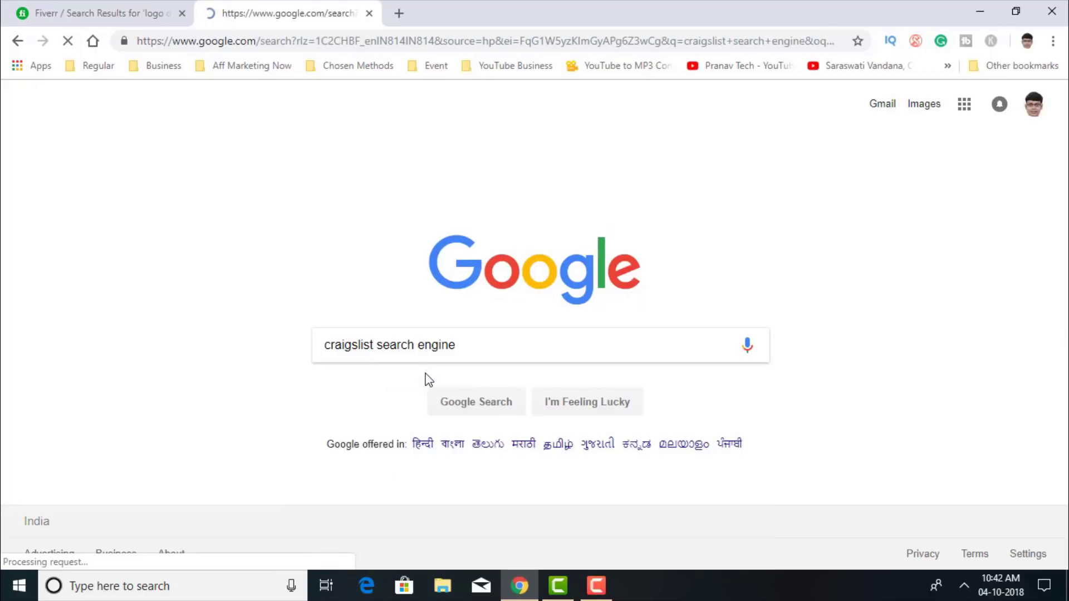
click(476, 402)
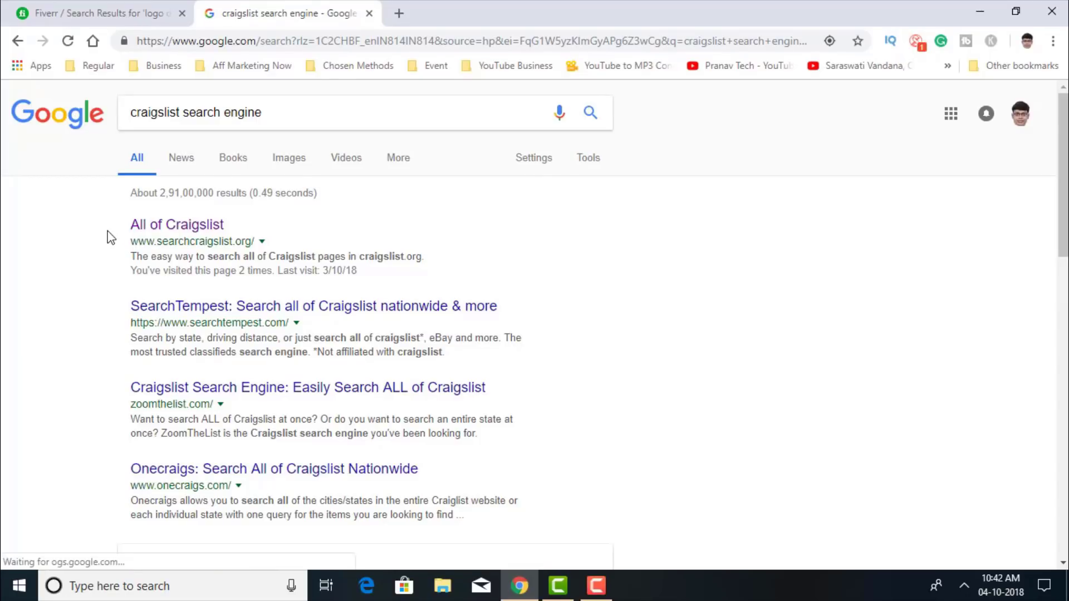
mouse_move(170, 228)
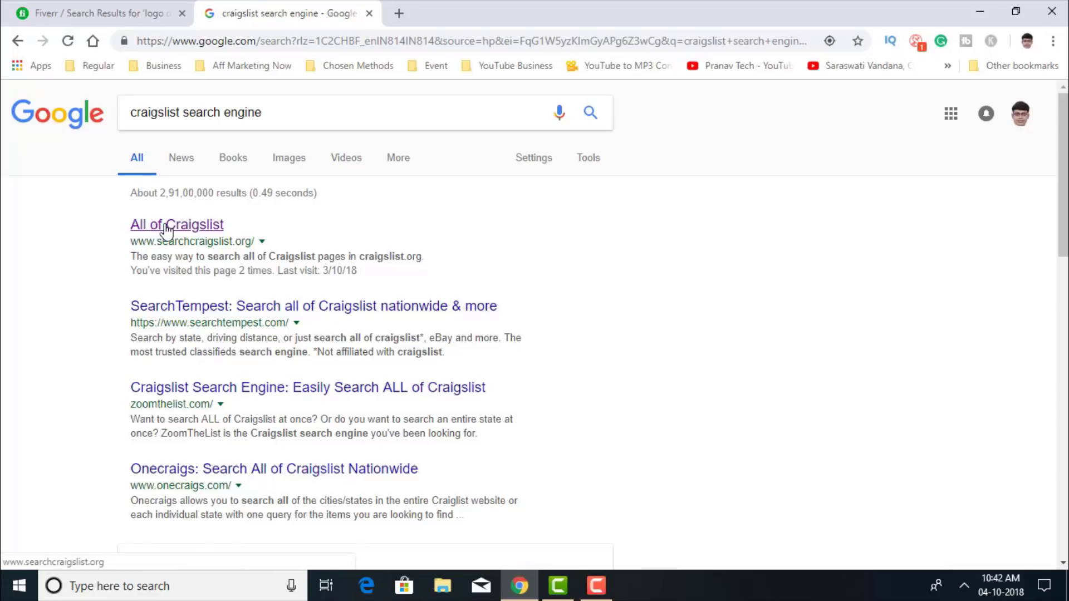
- Go to the All of Craigslist result from searchcraigslist.org
click(177, 224)
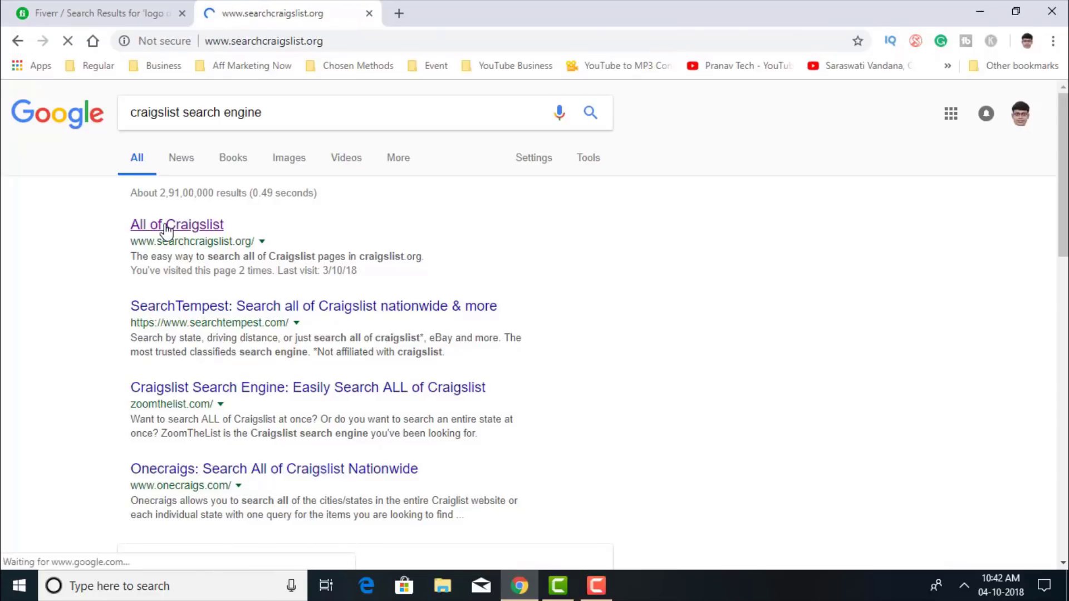
- Search all of Craigslist for 'logo design needed' using the suggestion
click(177, 223)
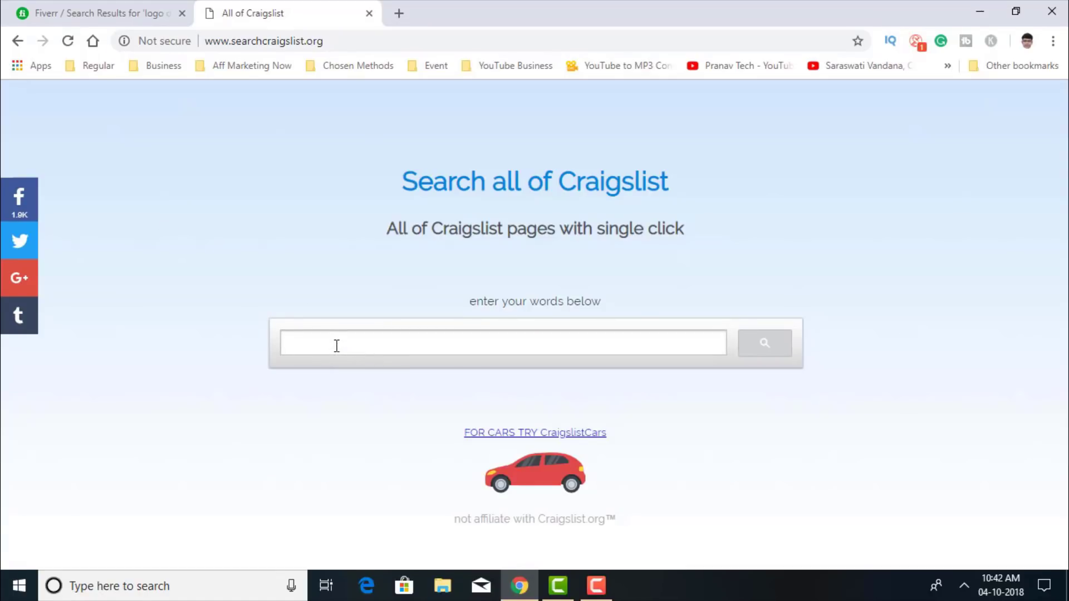
text(lo)
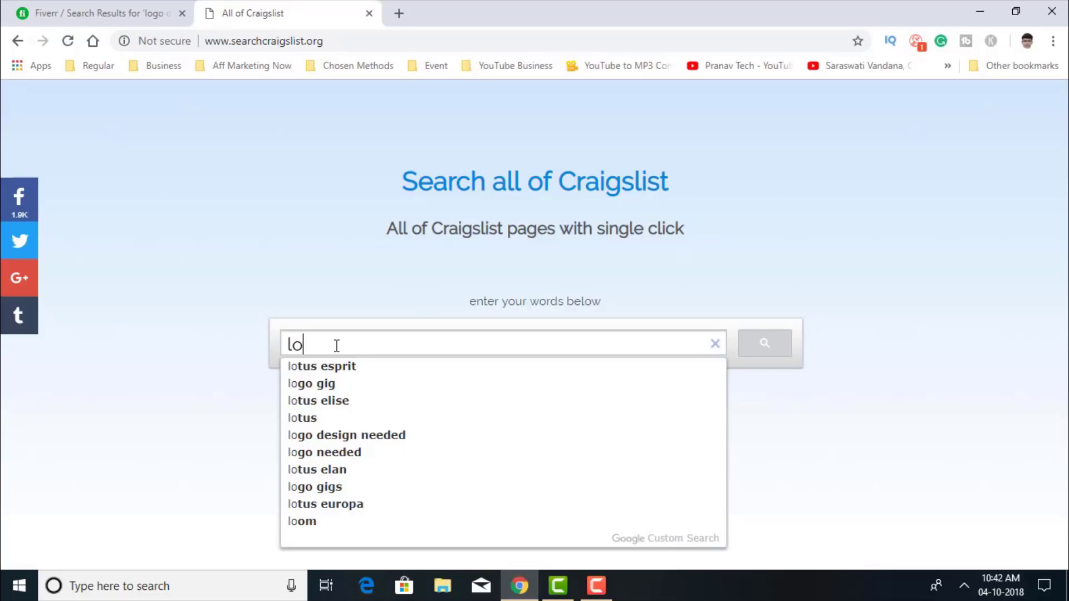
text(go)
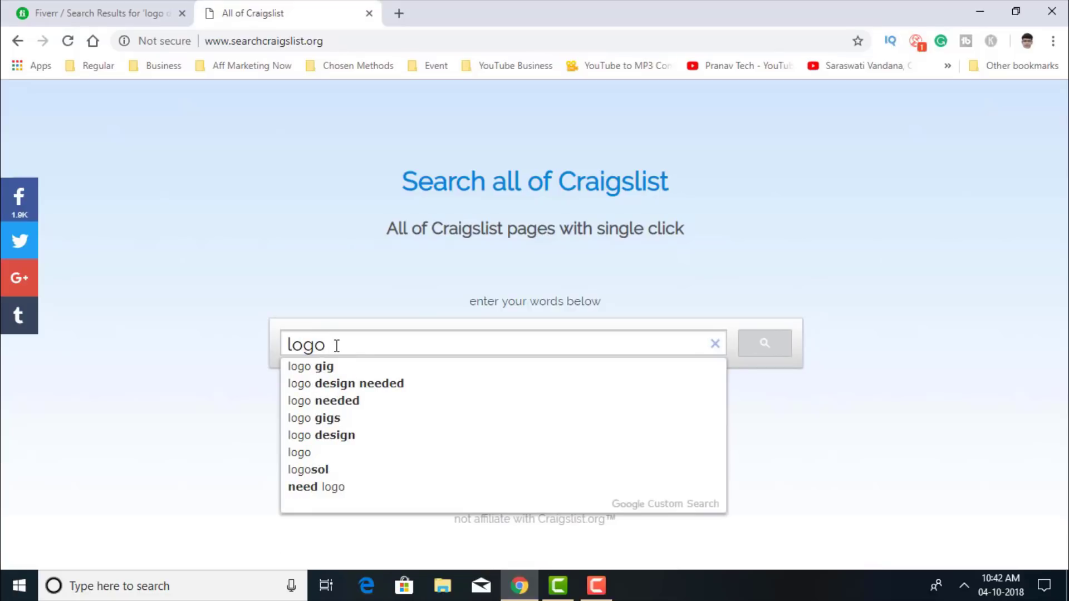
mouse_move(389, 383)
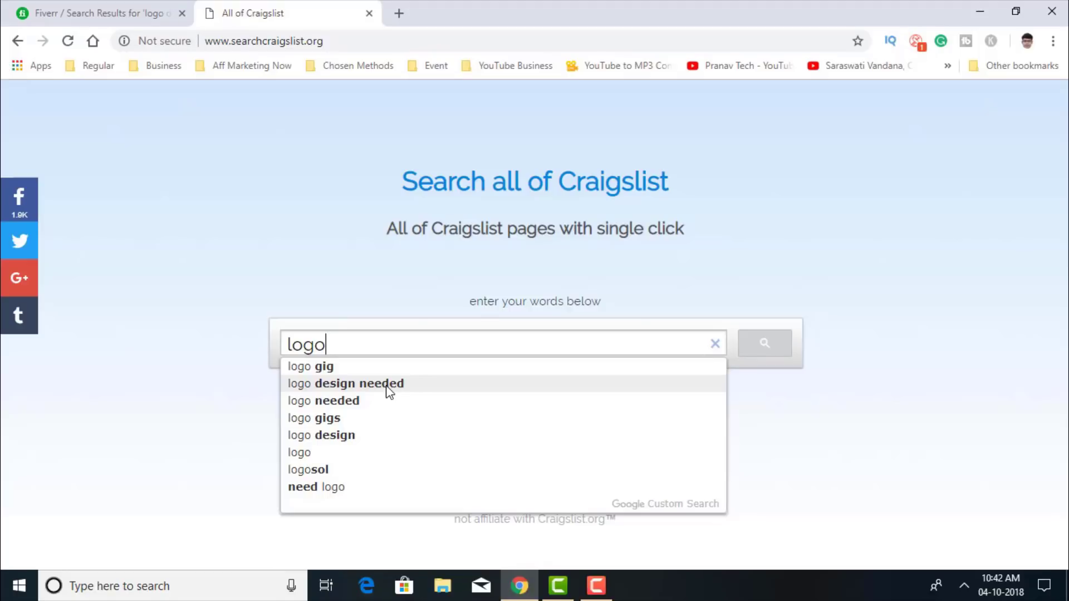
click(345, 383)
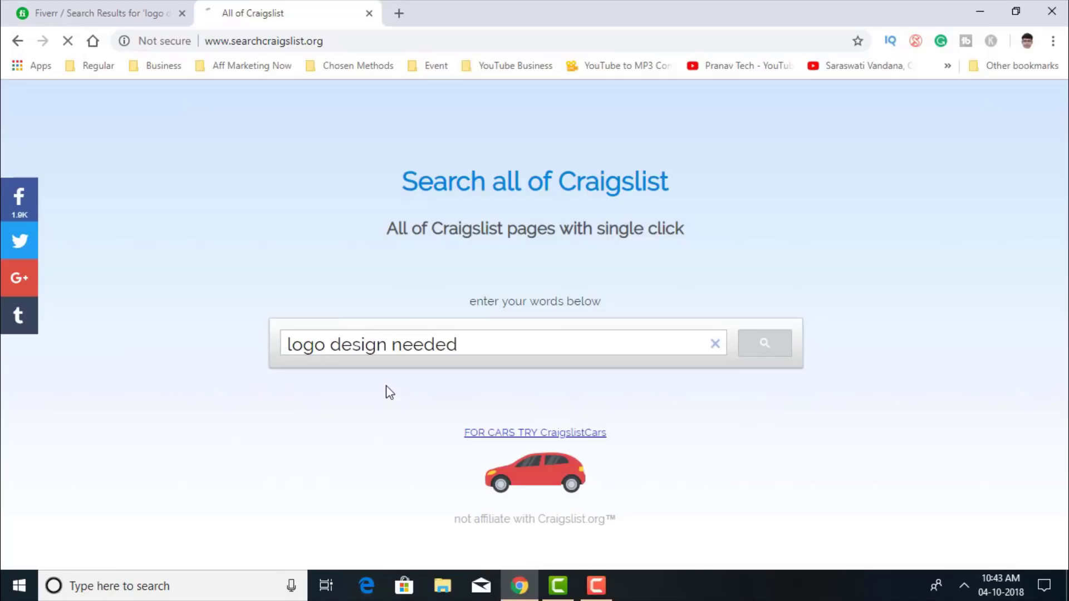
click(764, 344)
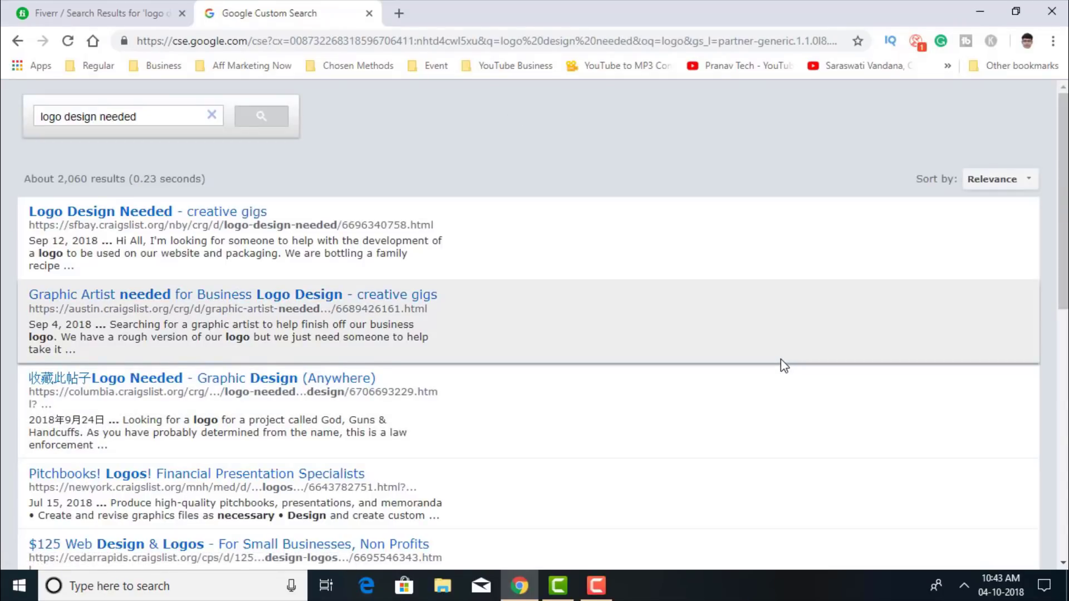
mouse_move(434, 420)
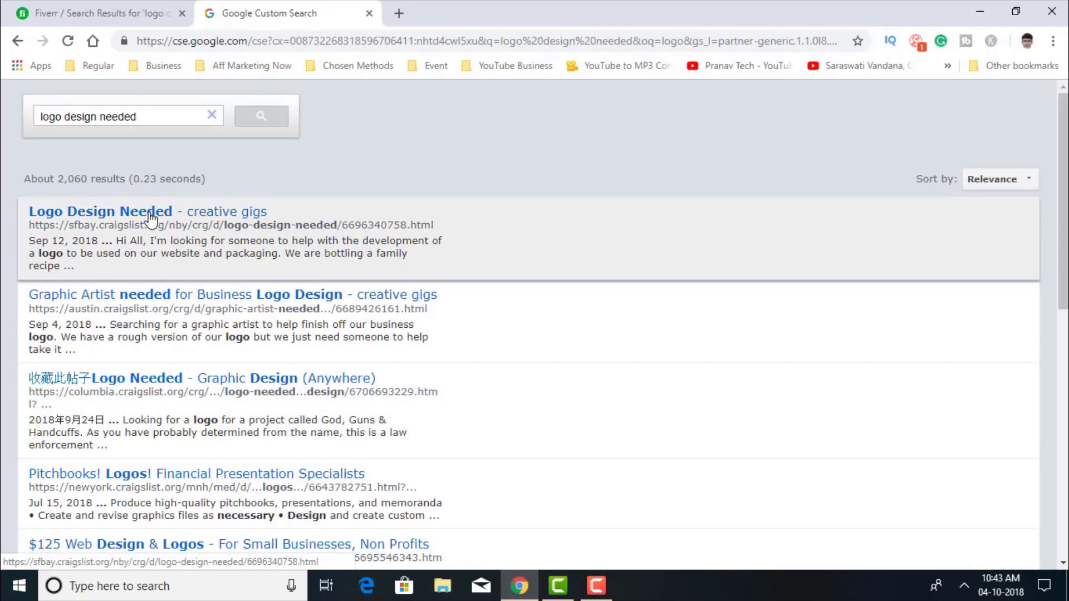
- Open the SF bay, Austin Graphic Artist, Columbia Logo Needed and $125 Web Design postings in new tabs
click(100, 211)
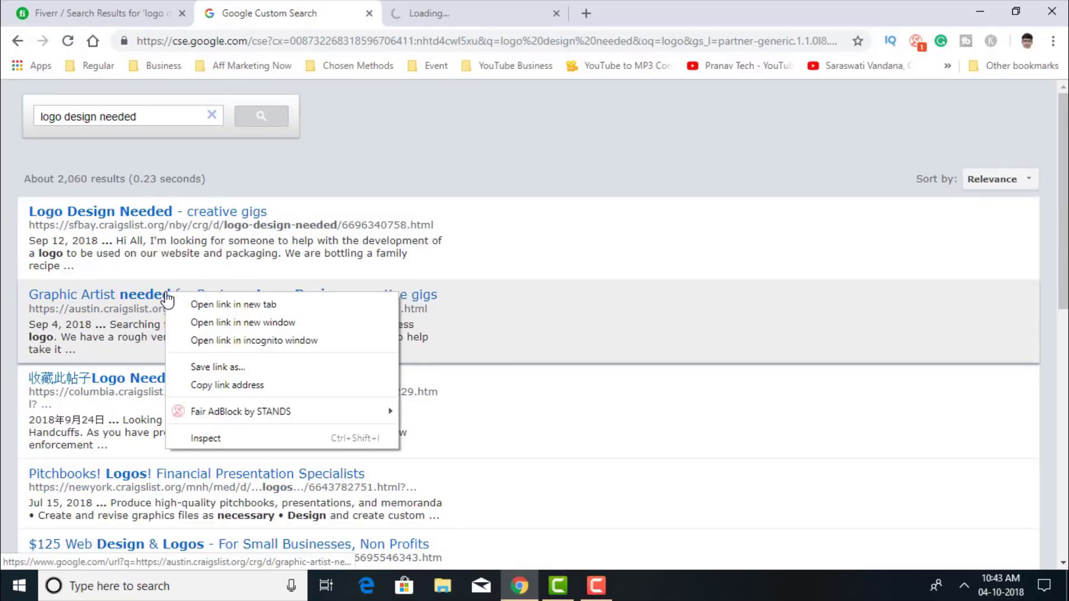
click(233, 304)
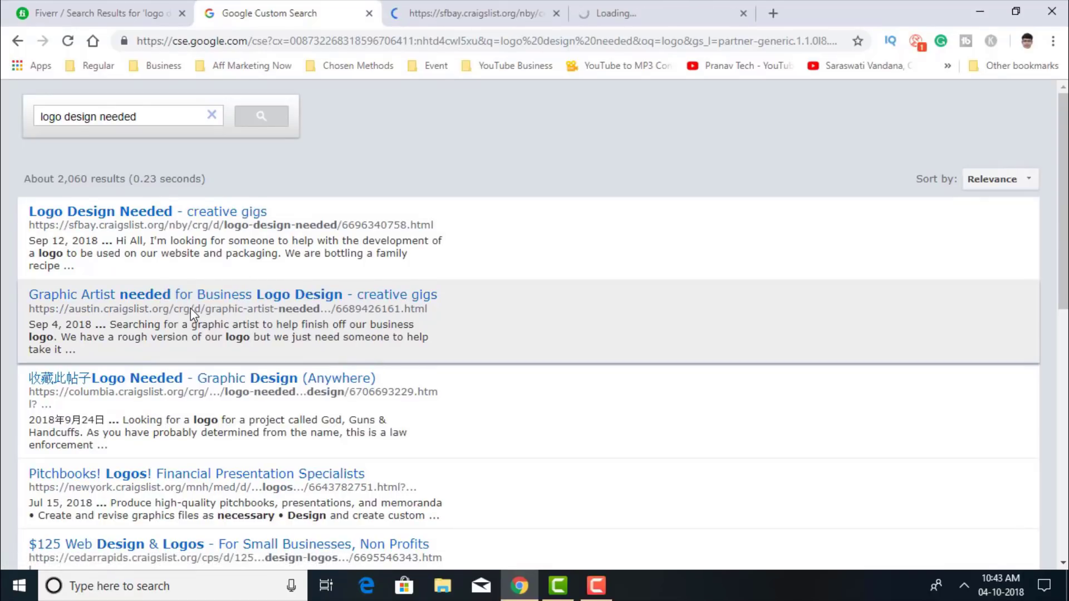
middle_click(183, 294)
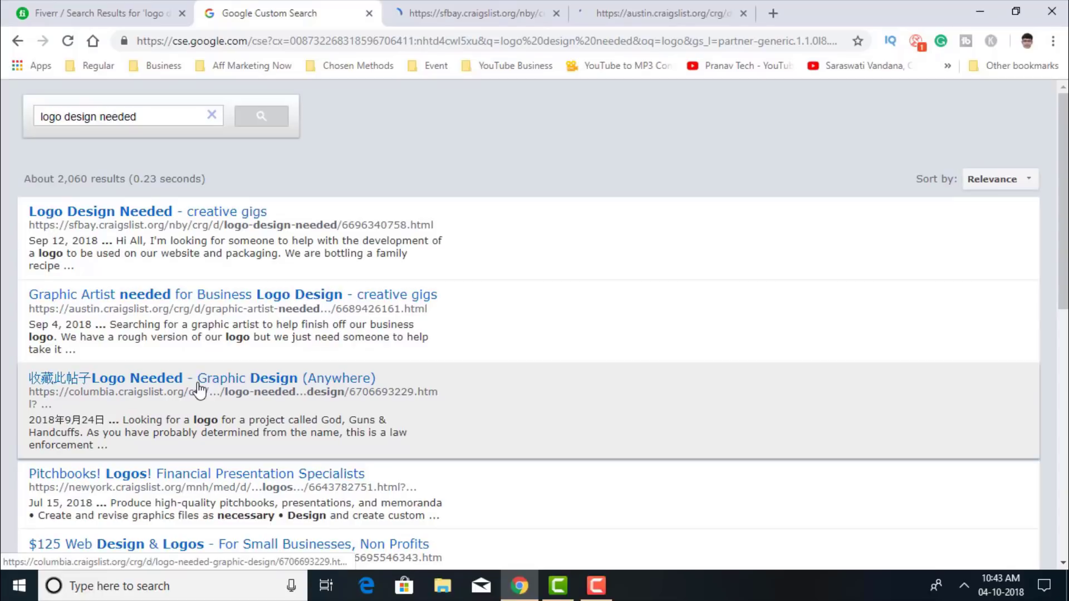
click(184, 294)
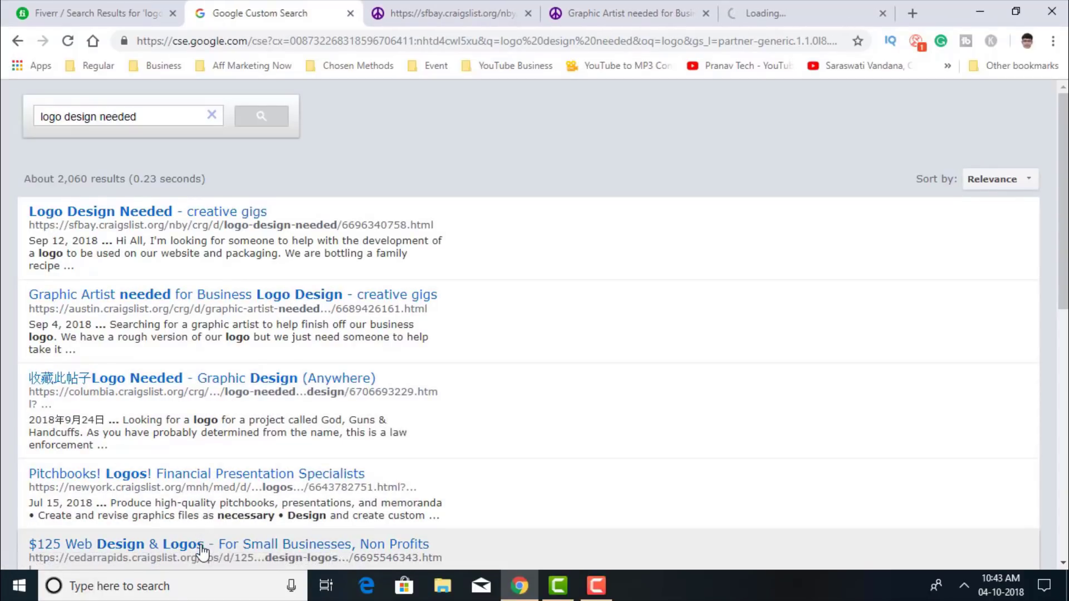
right_click(201, 549)
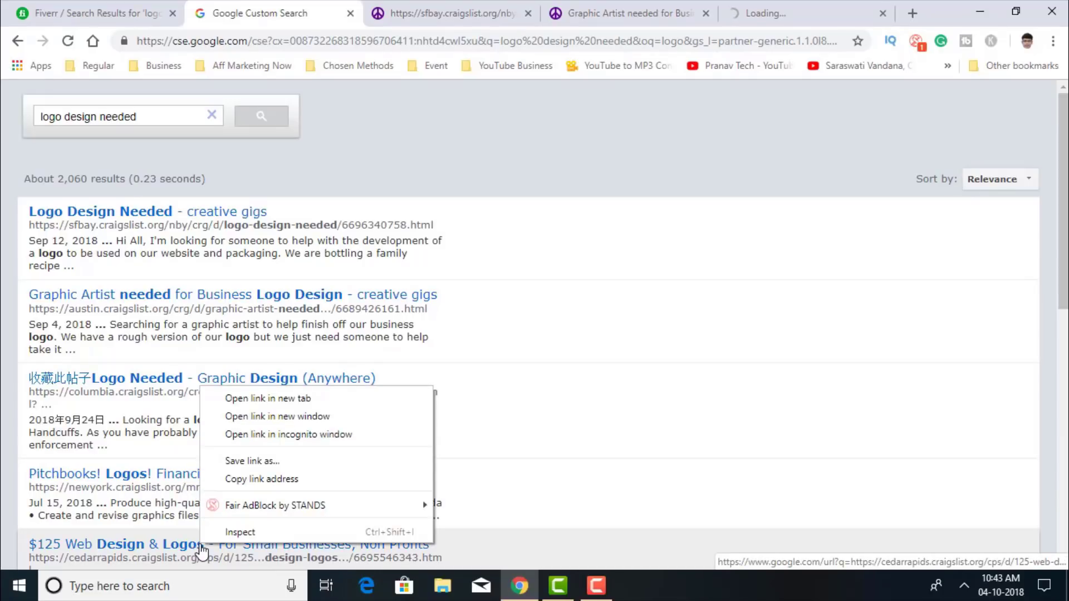
click(269, 399)
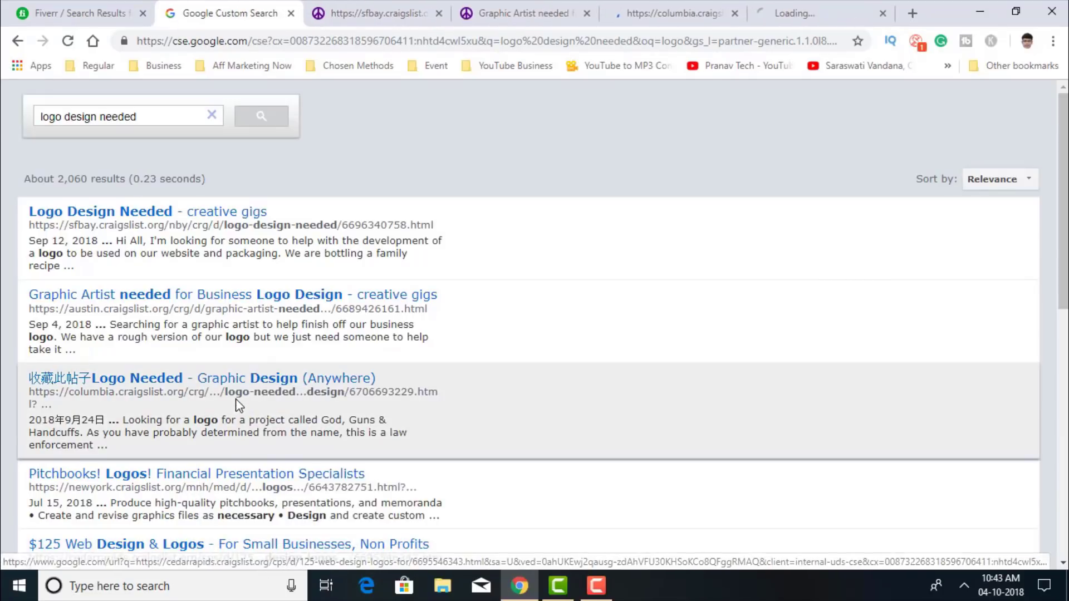
- View the deleted SF bay posting, close it, and dismiss the reply window on the Austin posting
click(375, 14)
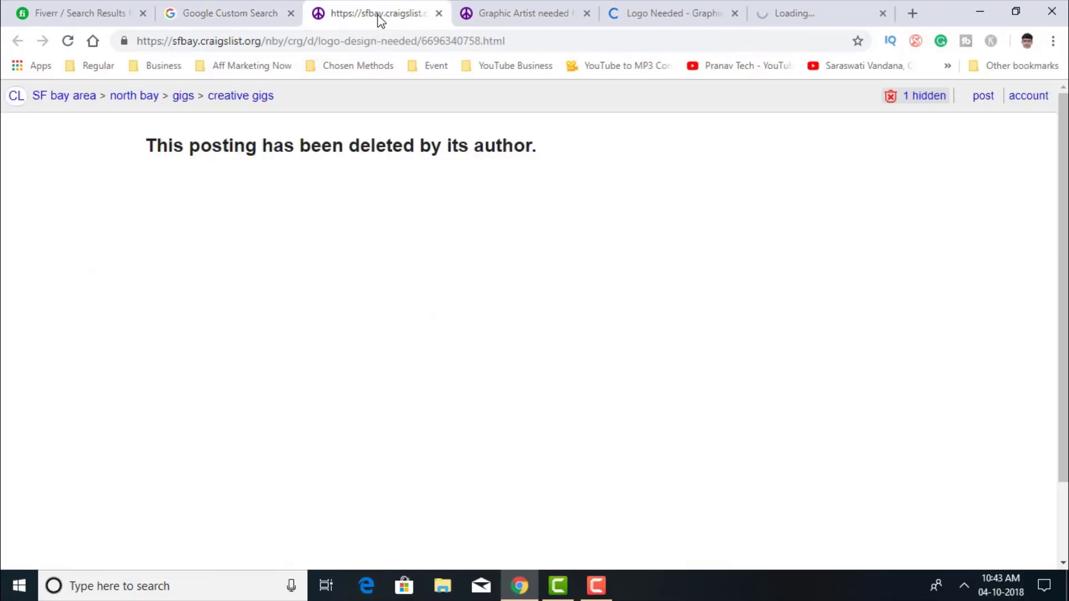
mouse_move(440, 20)
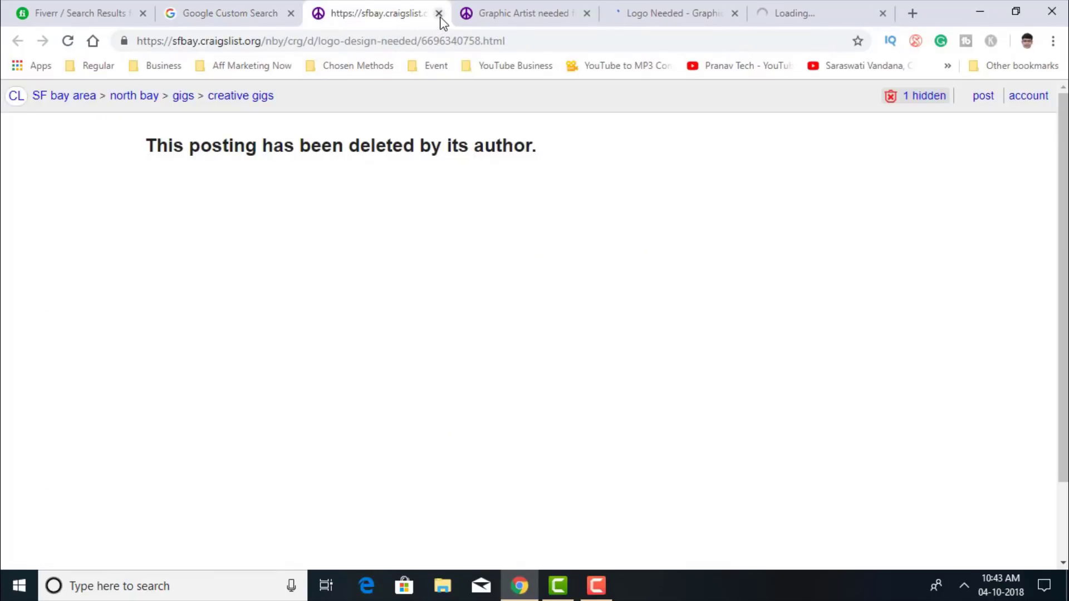
click(439, 13)
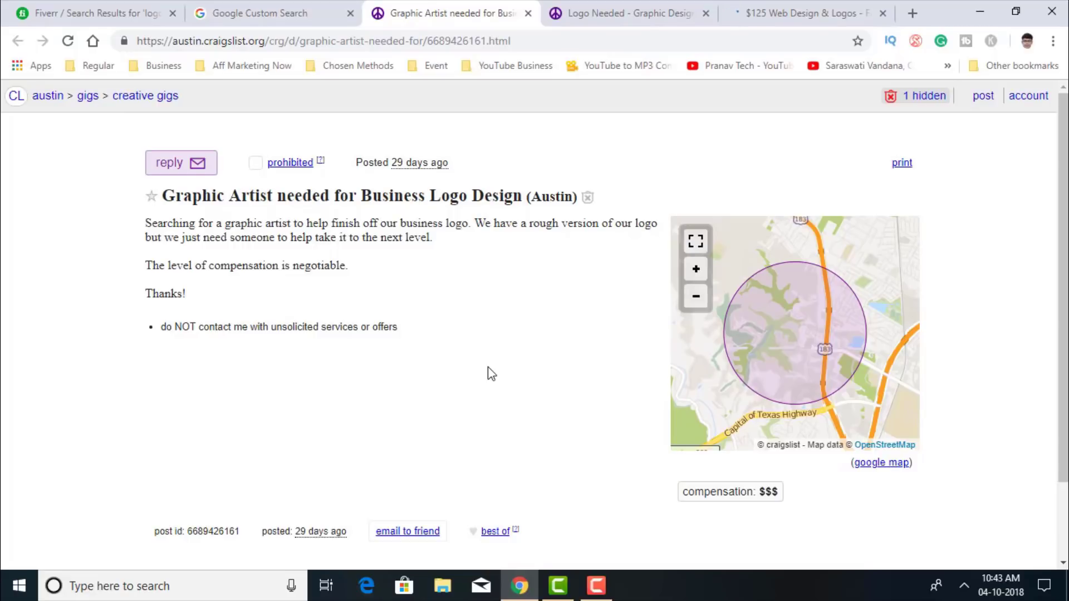
click(181, 163)
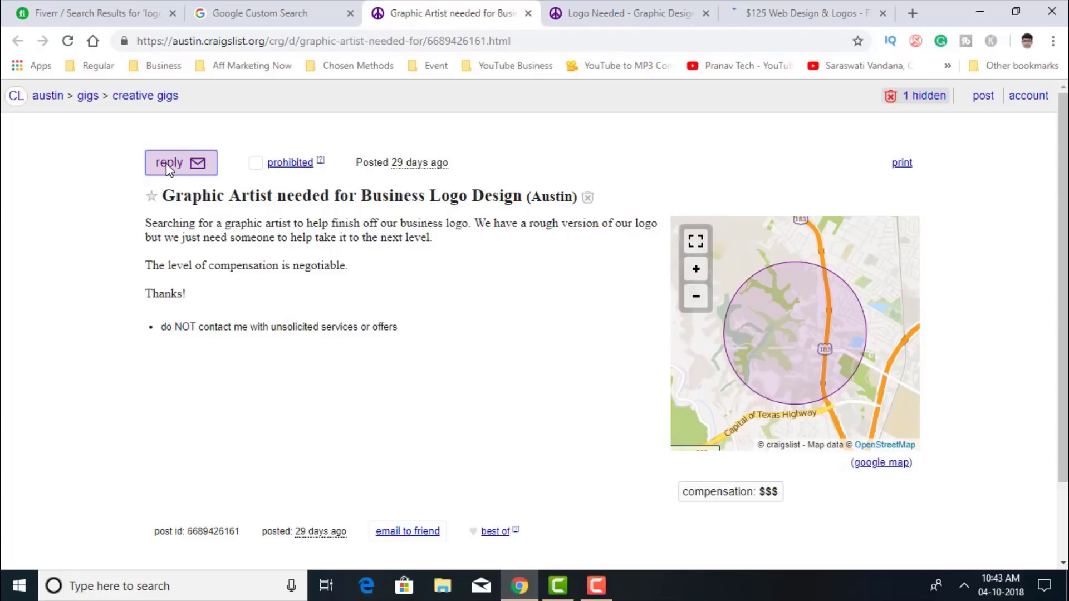
click(180, 163)
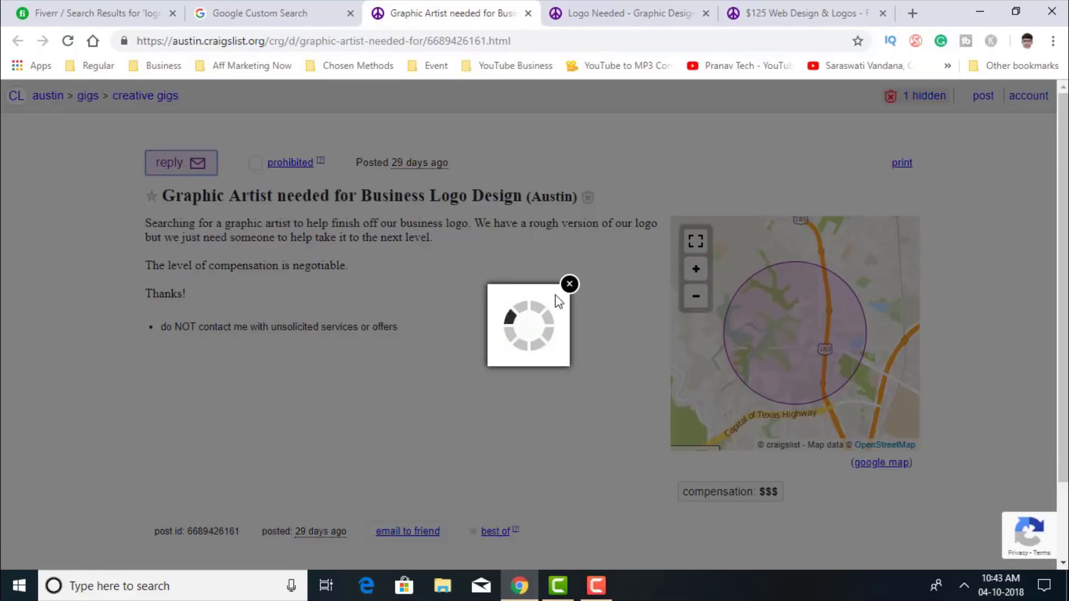
click(570, 284)
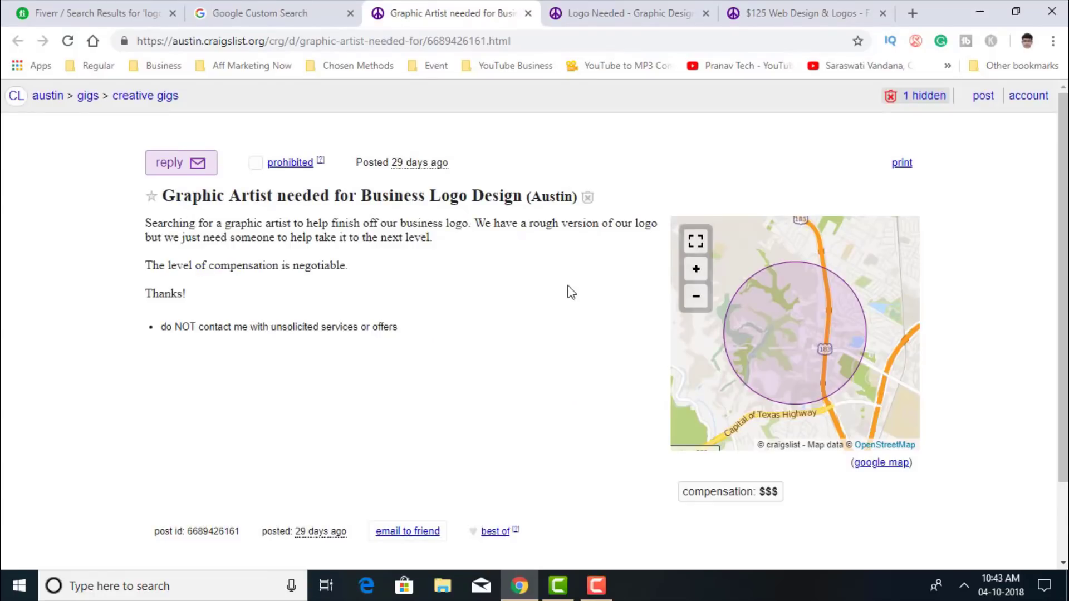
mouse_move(482, 377)
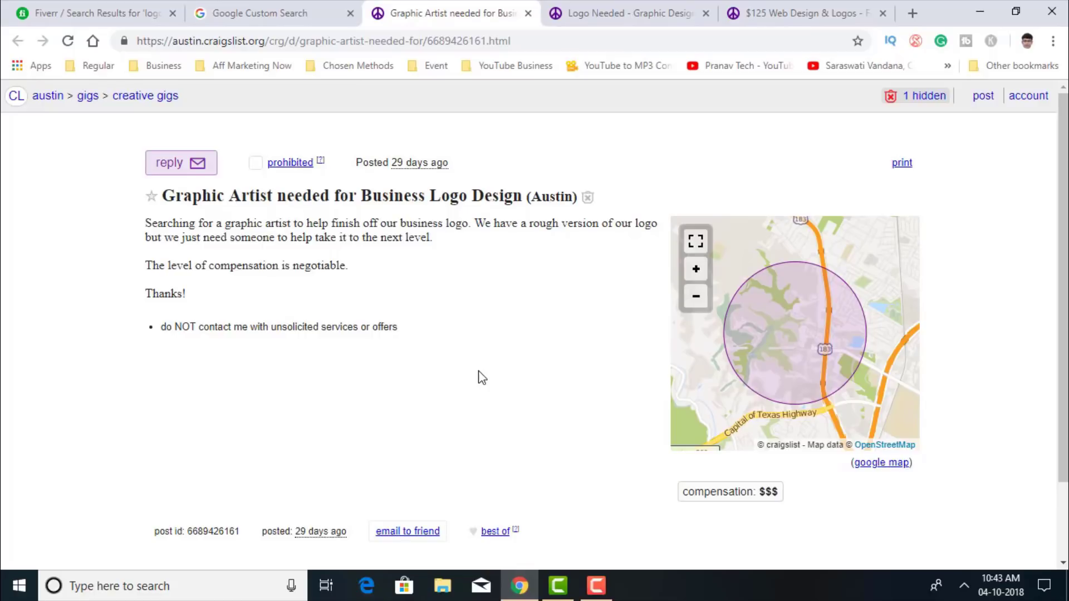
mouse_move(528, 13)
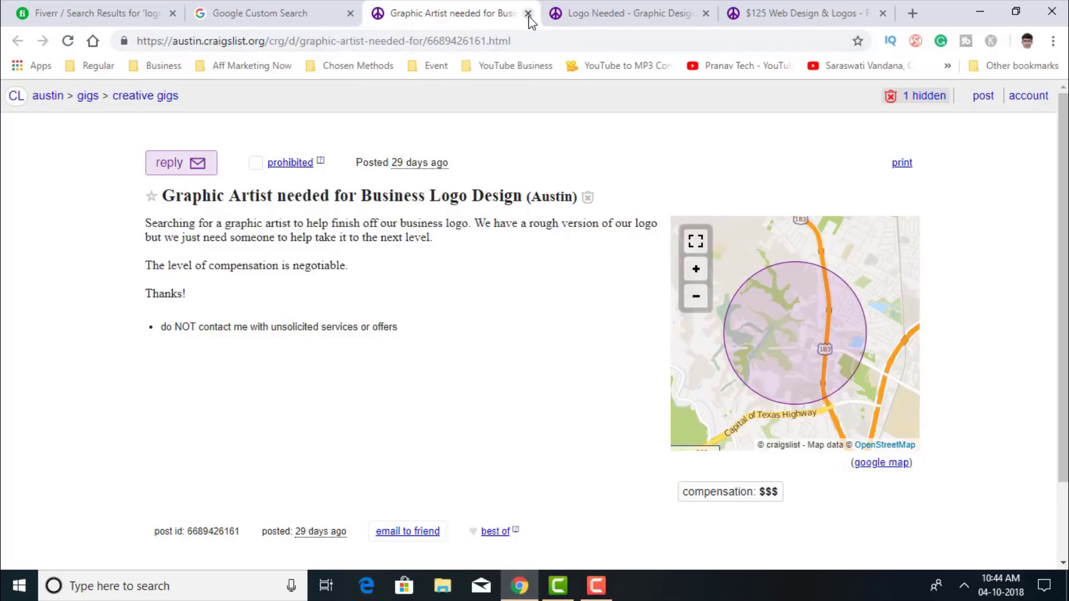
- Close the Austin, Columbia Logo Needed and $125 Web Design posting tabs
click(528, 13)
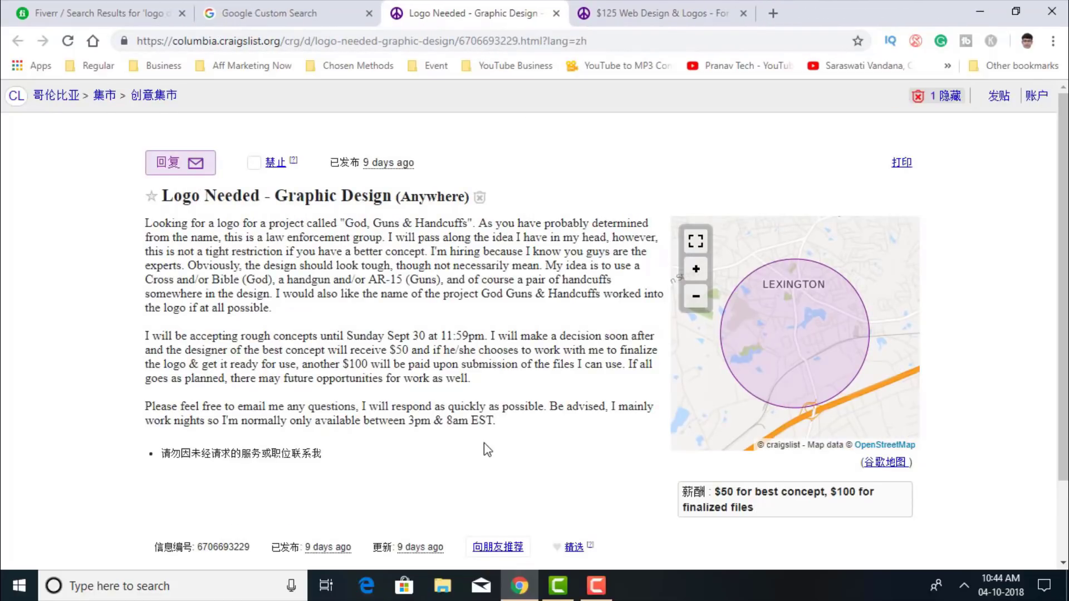
mouse_move(457, 484)
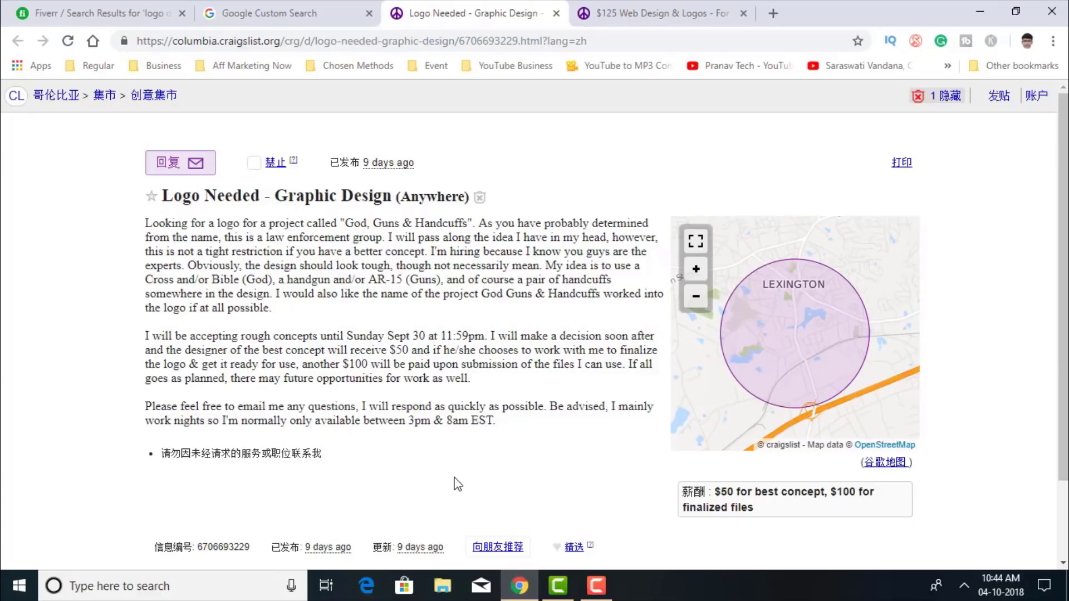
mouse_move(244, 227)
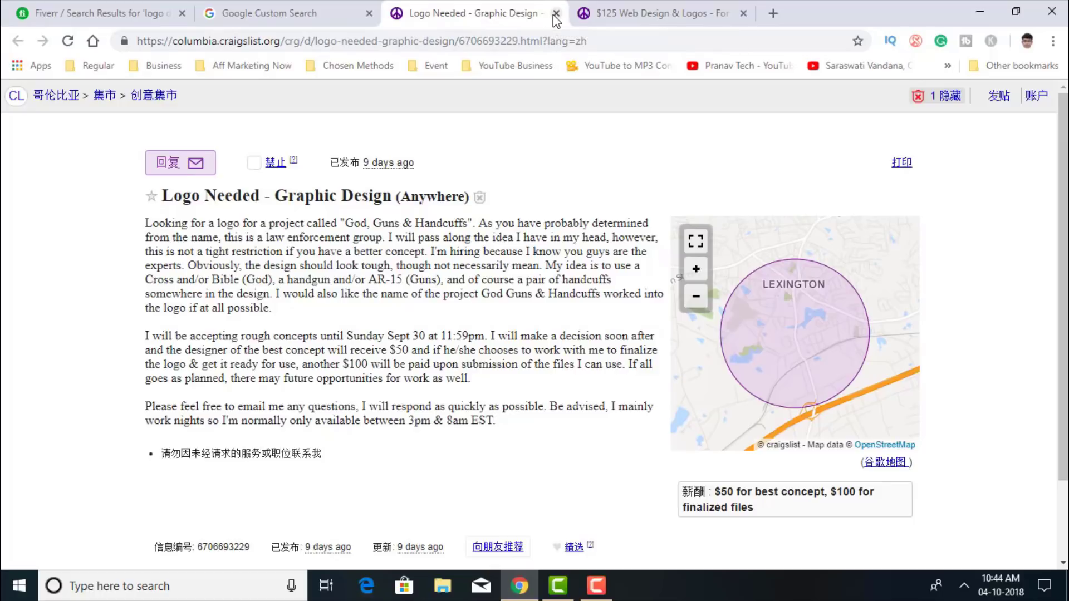
click(556, 13)
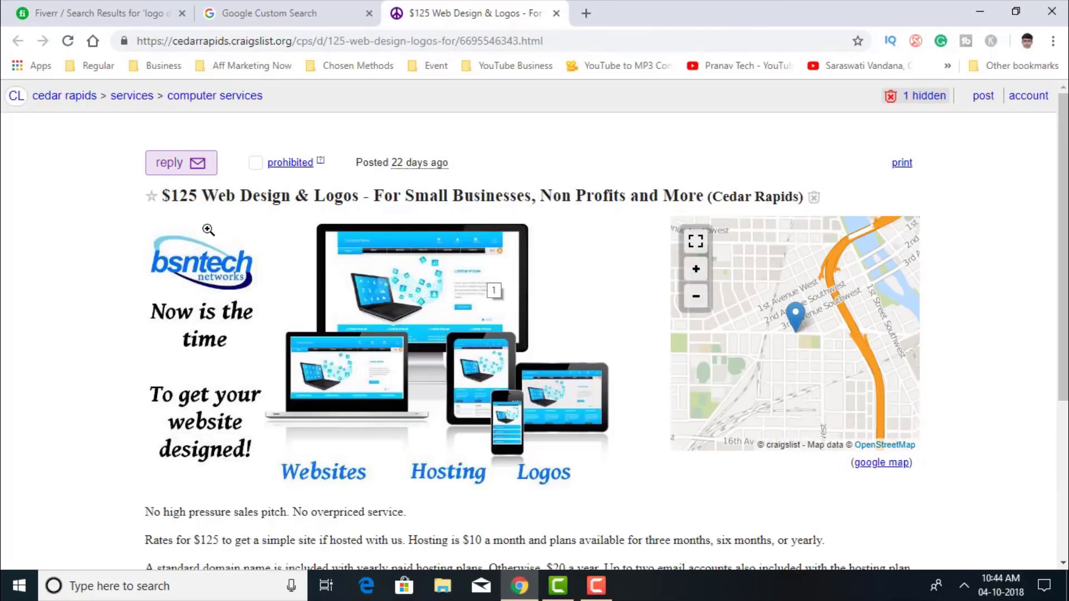
click(556, 13)
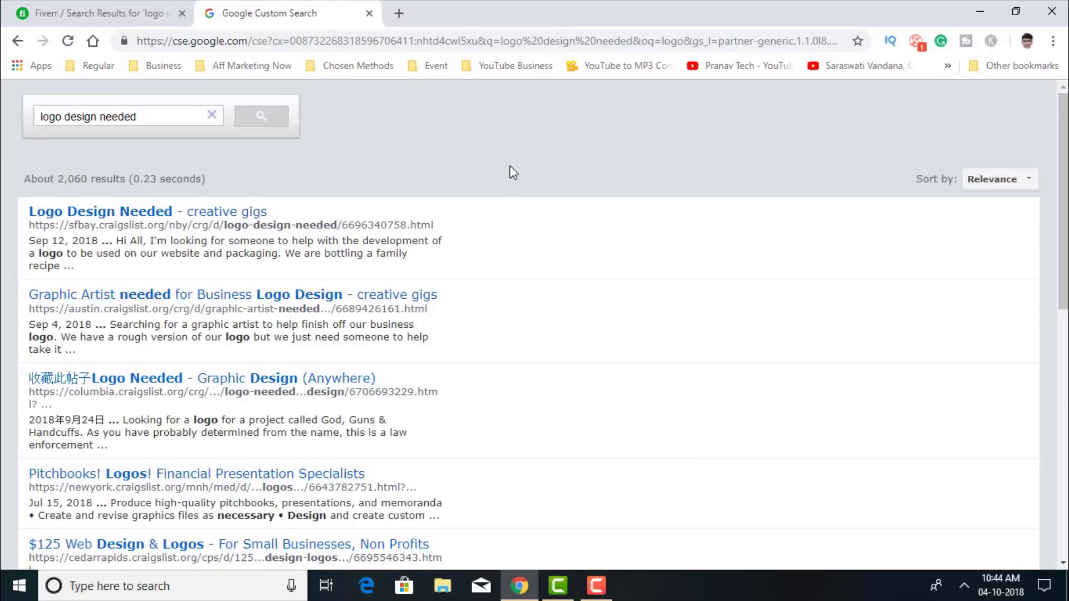
mouse_move(494, 179)
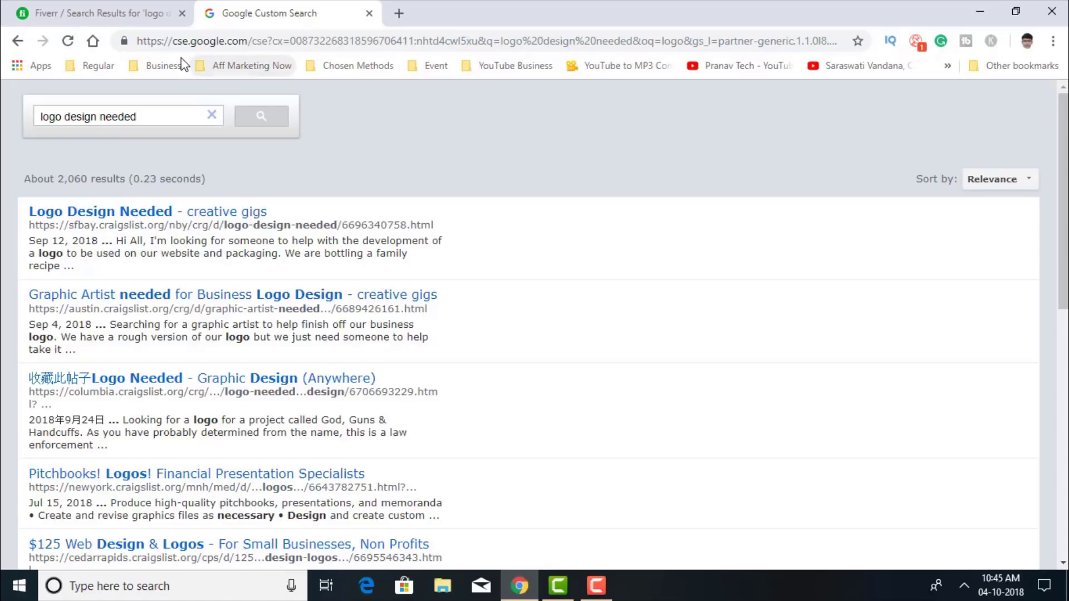
- Go to the Google home page from the Custom Search results
click(92, 41)
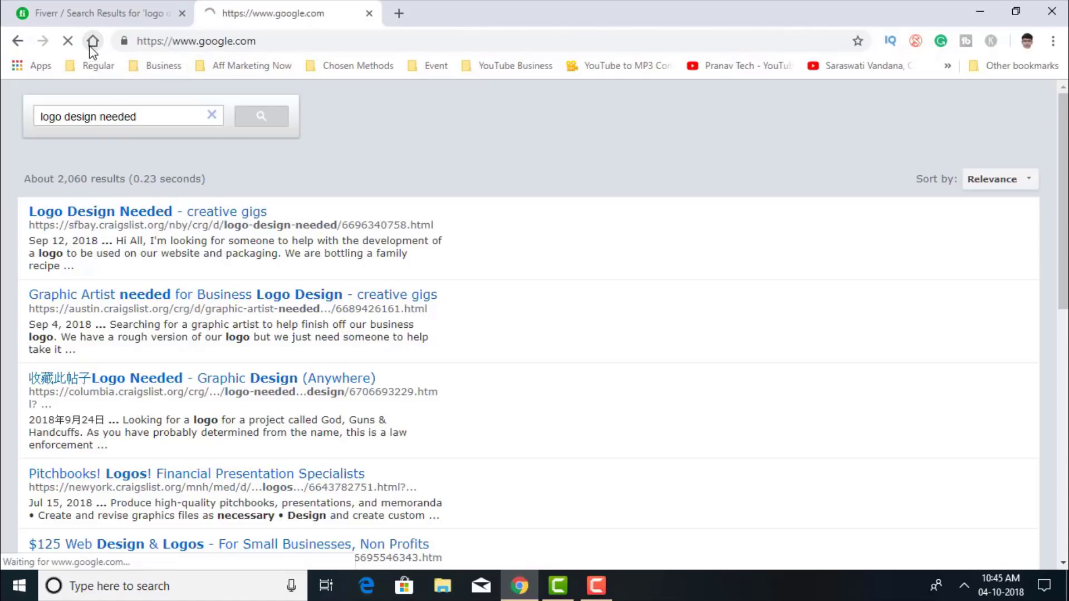
- Close the Fiverr results tab, leaving only Google open, and focus the search box
click(93, 41)
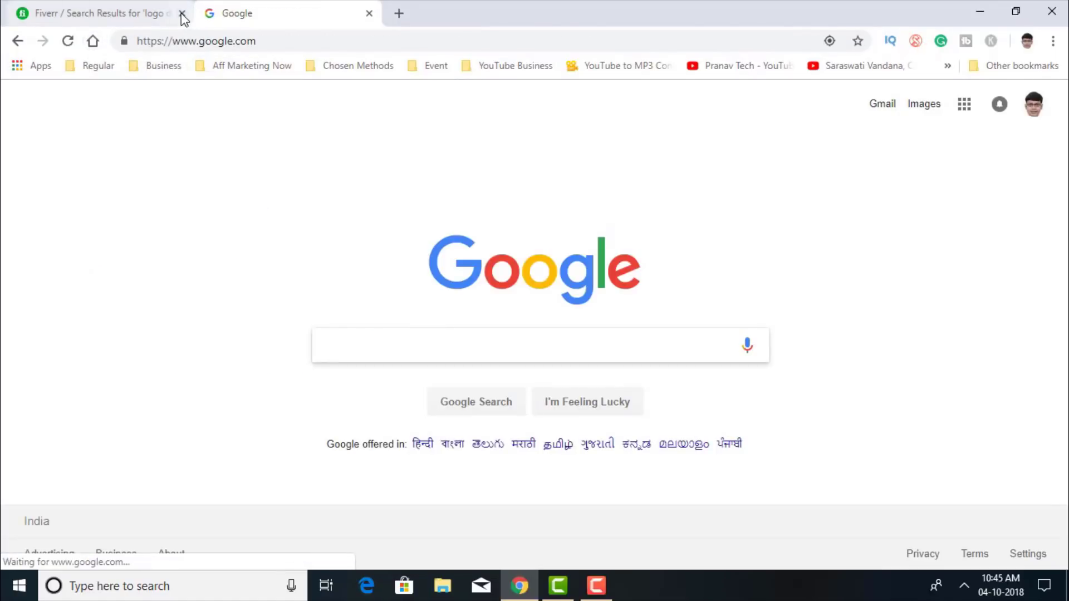
click(182, 13)
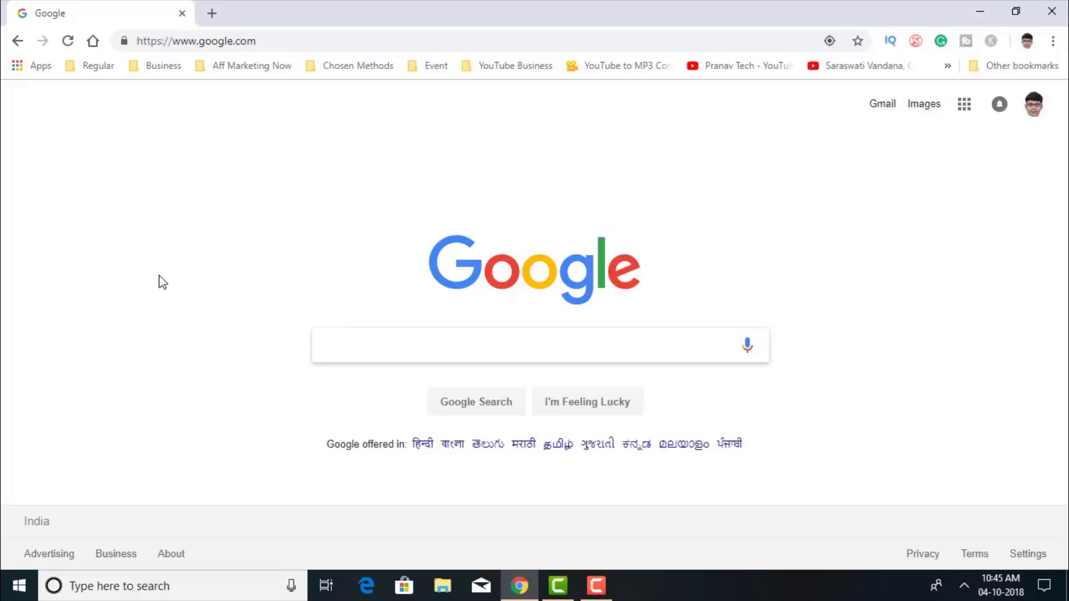
mouse_move(452, 495)
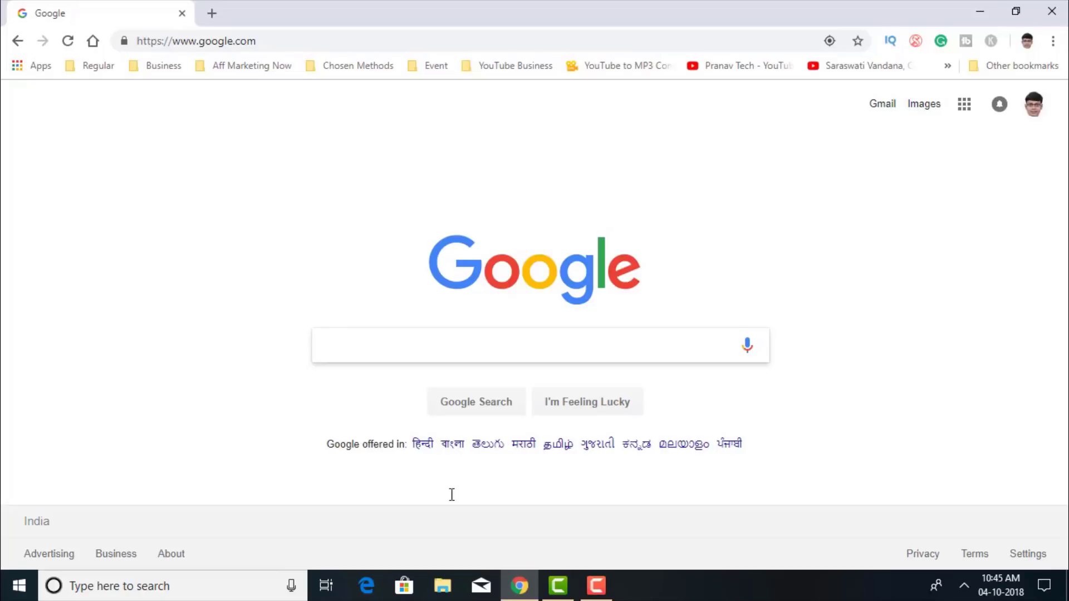
mouse_move(596, 585)
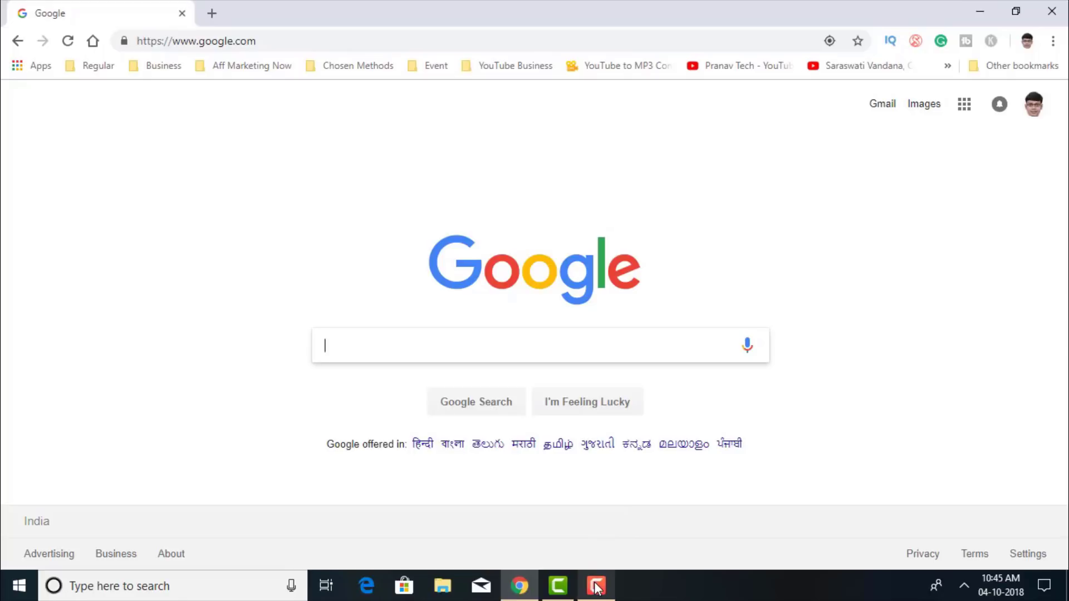
click(595, 586)
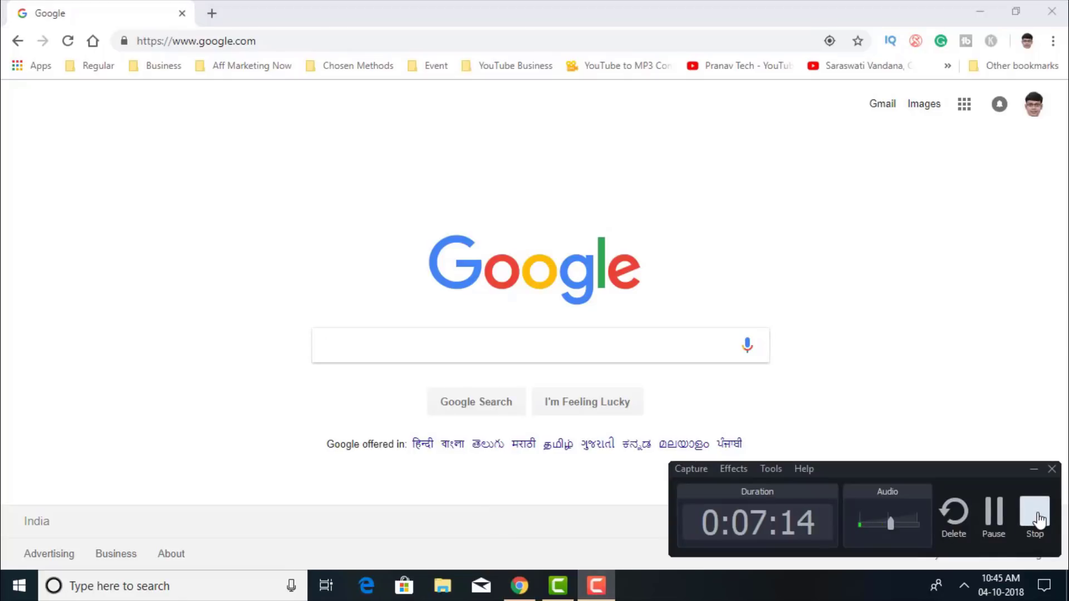